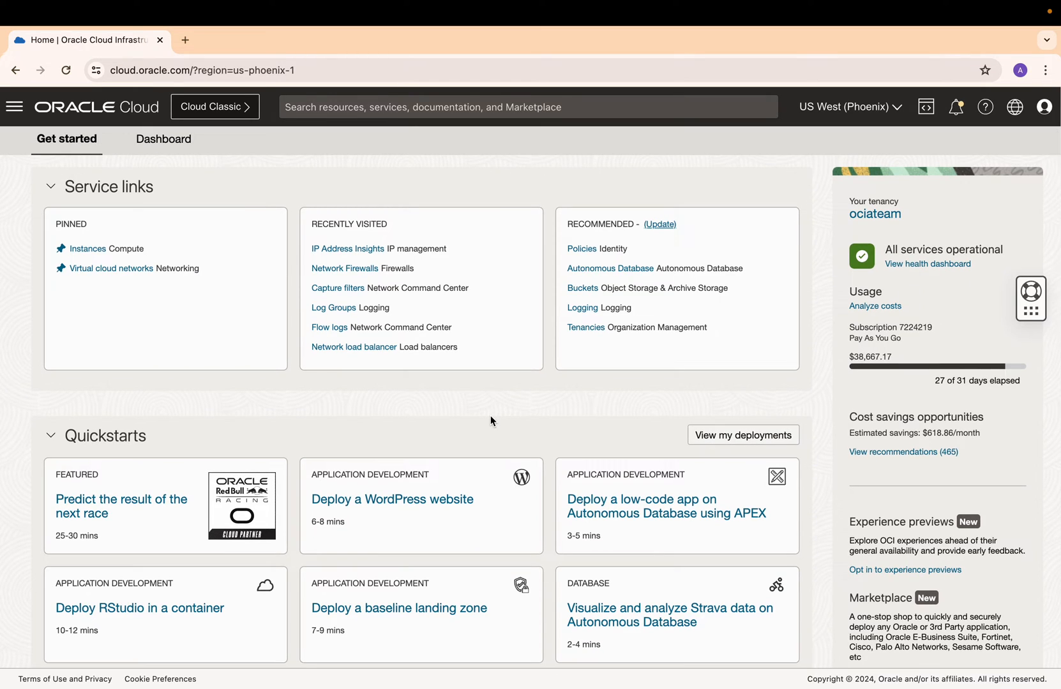
Show the Networking services from the console's main navigation menu
left_click(14, 107)
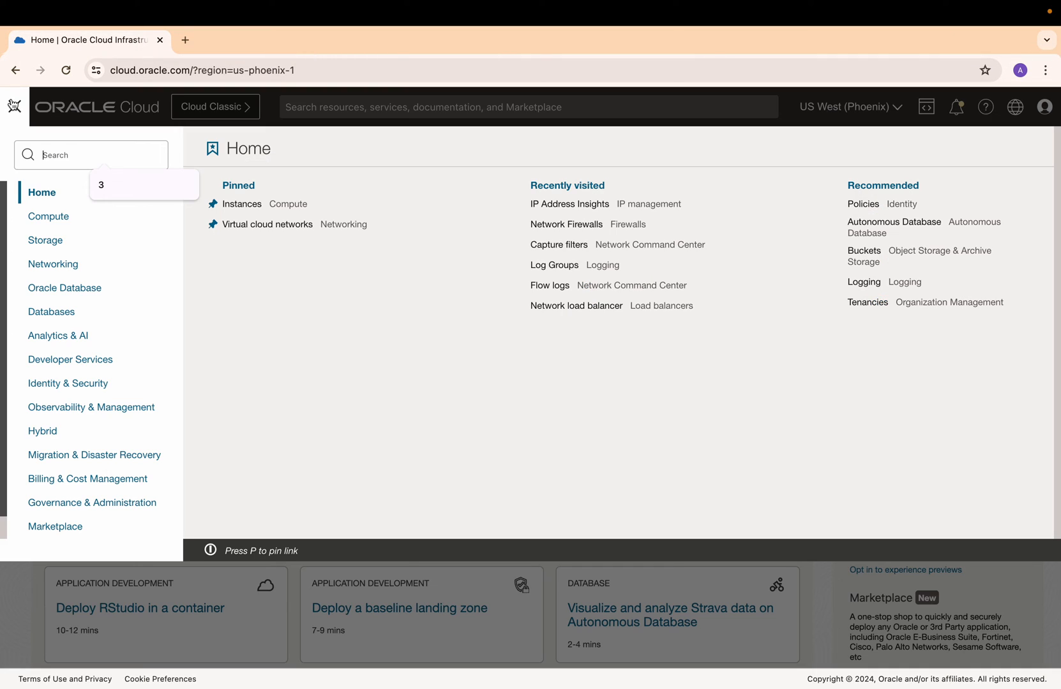
left_click(53, 264)
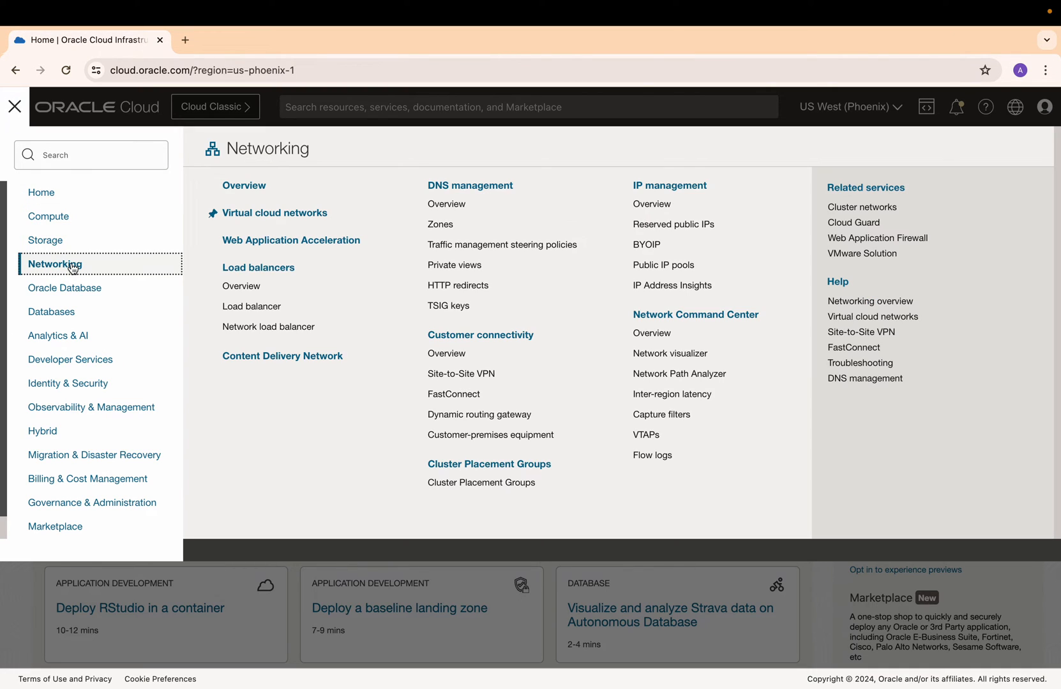
mouse_move(621, 202)
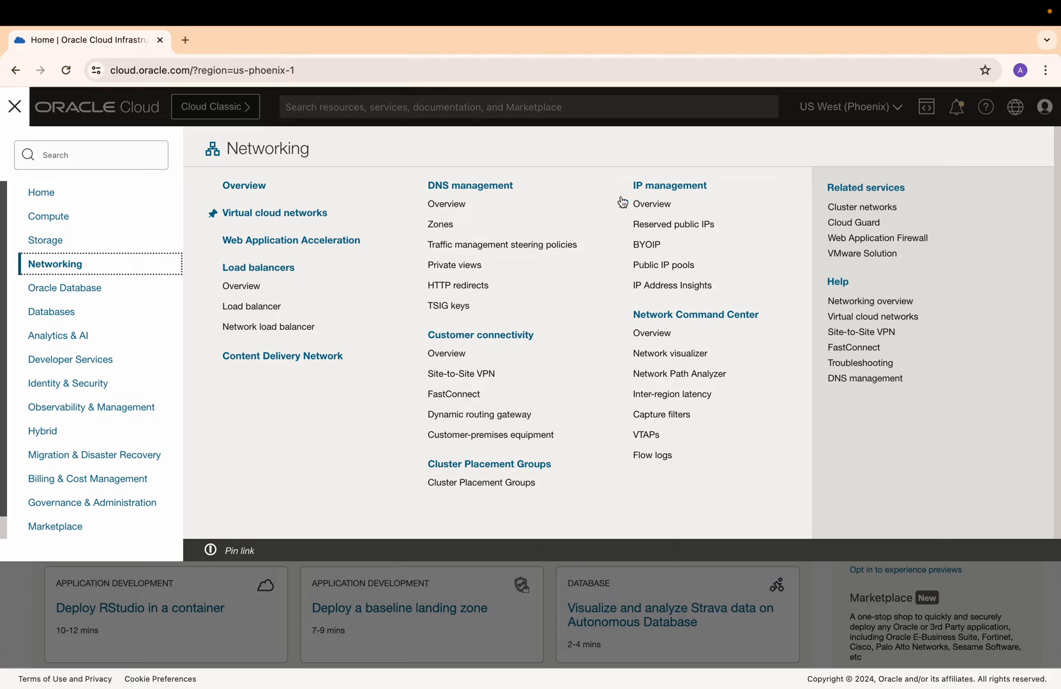
mouse_move(681, 288)
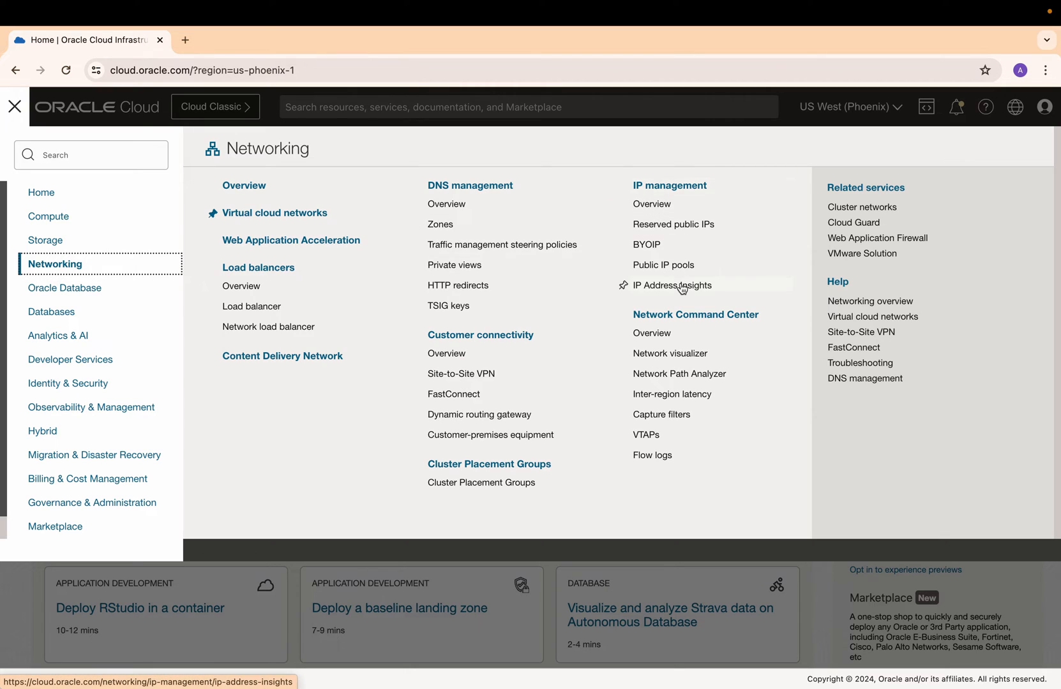
In IP Address Insights, expand LB-VCN, VM-Subnet and LB-Private to inspect their resources
left_click(672, 284)
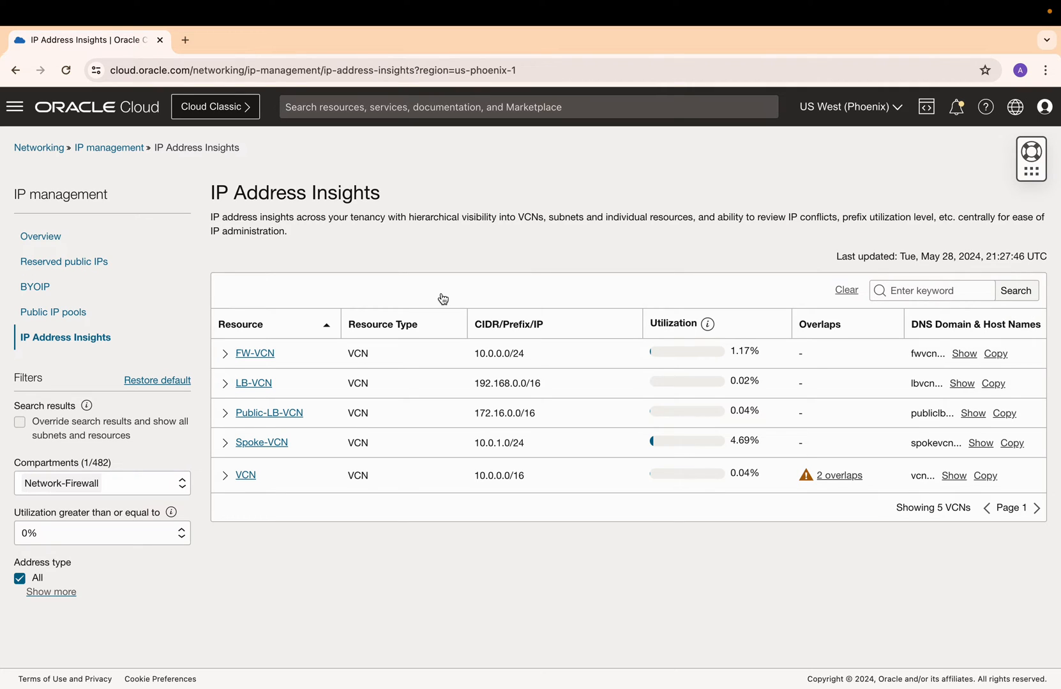
mouse_move(212, 418)
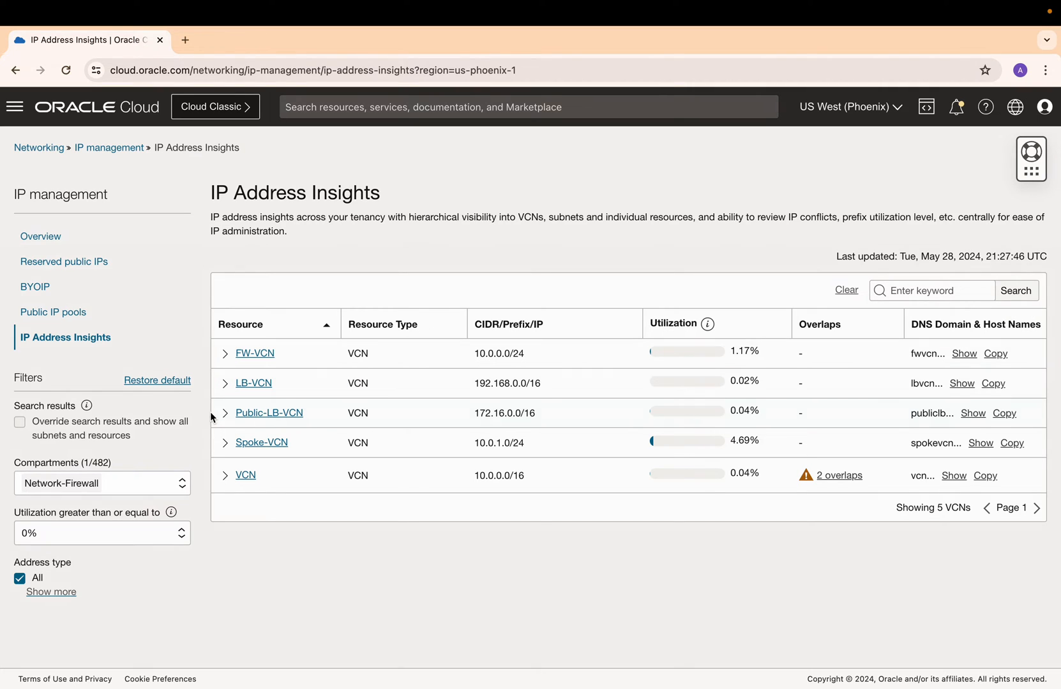
left_click(224, 383)
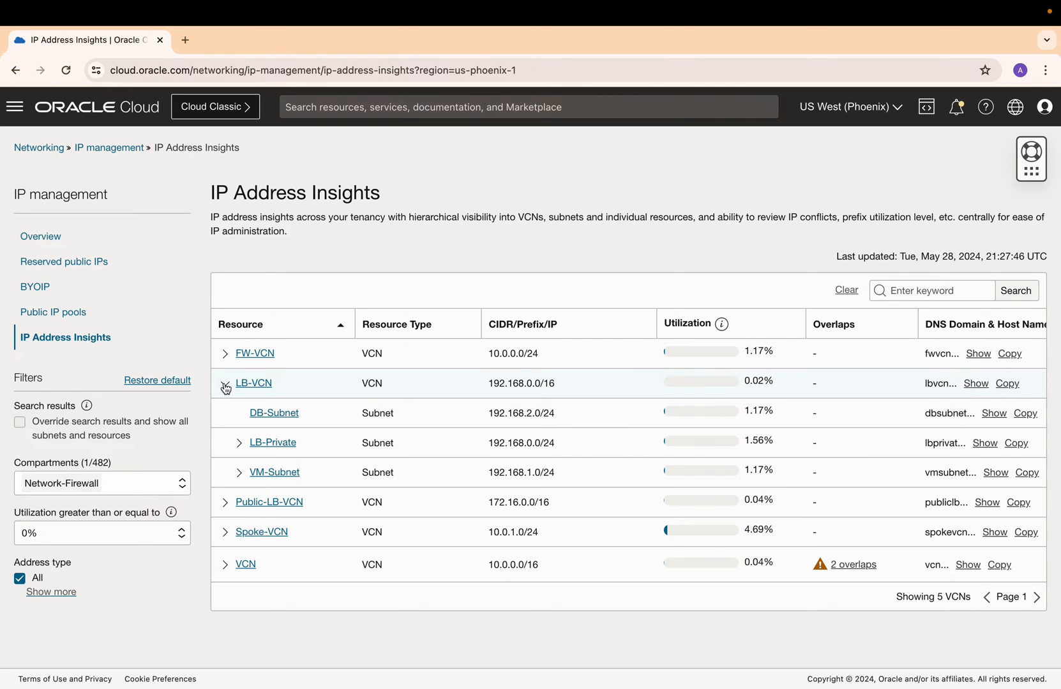
mouse_move(242, 480)
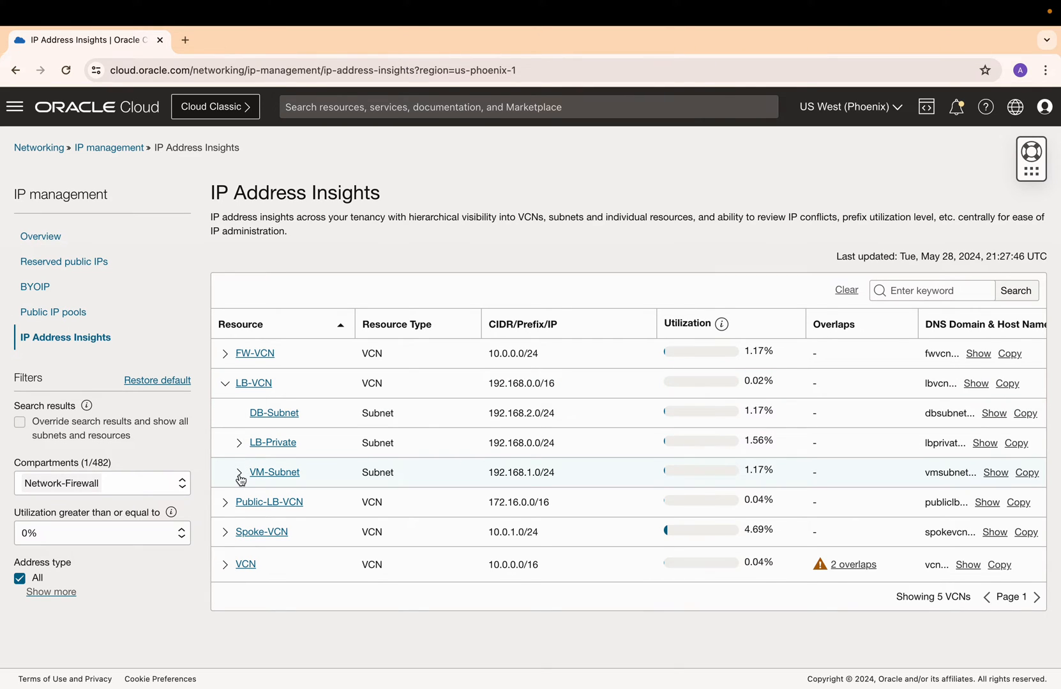
left_click(239, 443)
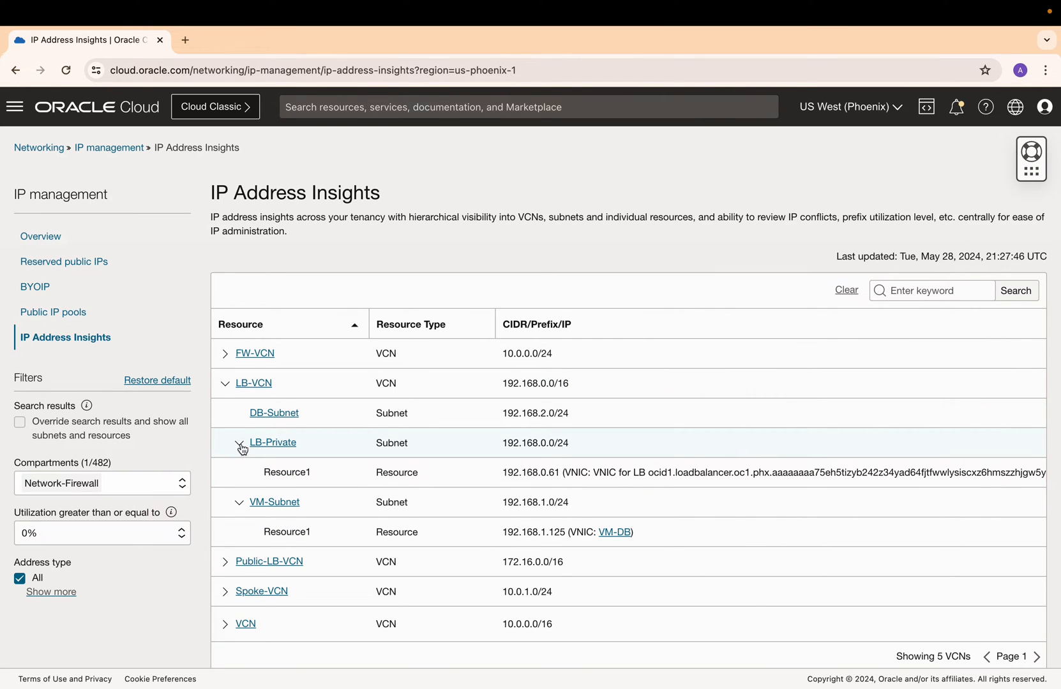
left_click(225, 383)
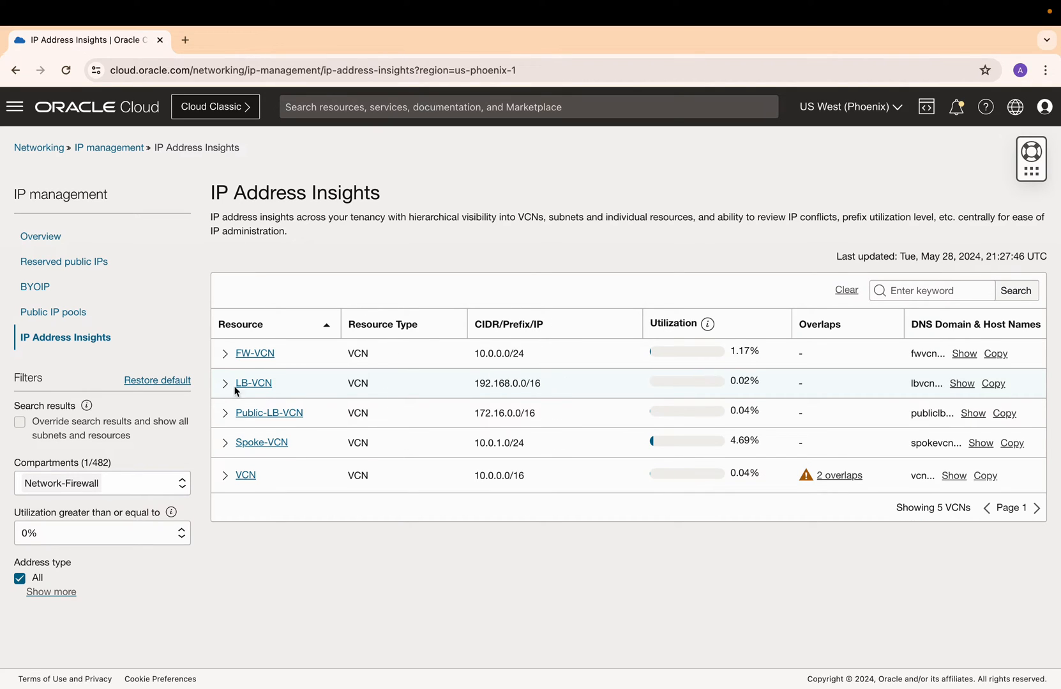
mouse_move(637, 348)
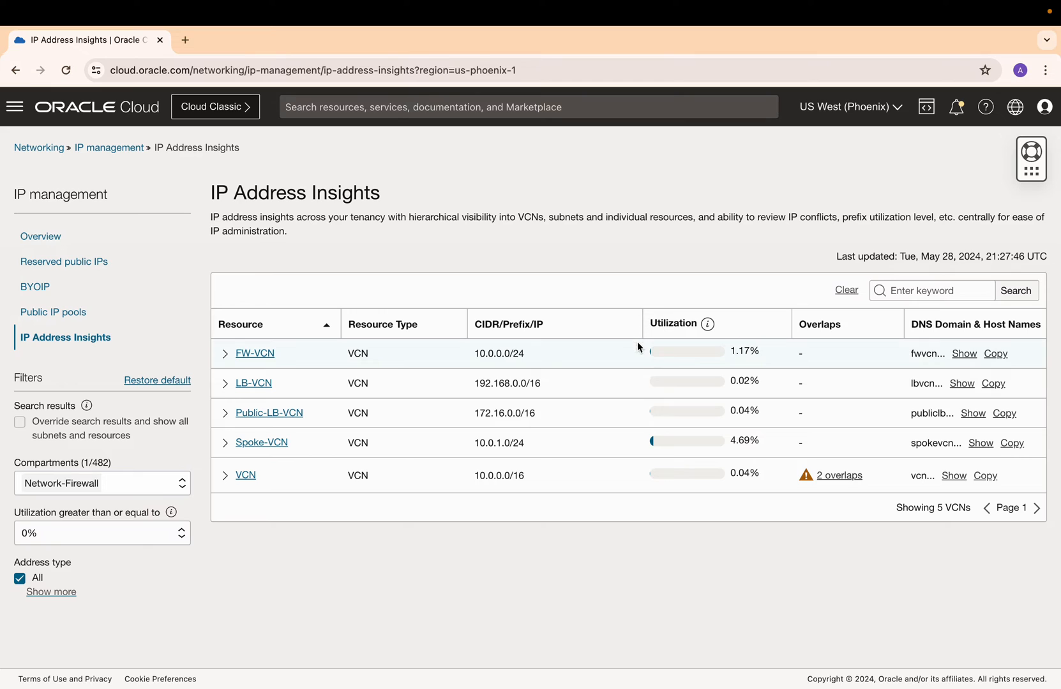
mouse_move(889, 347)
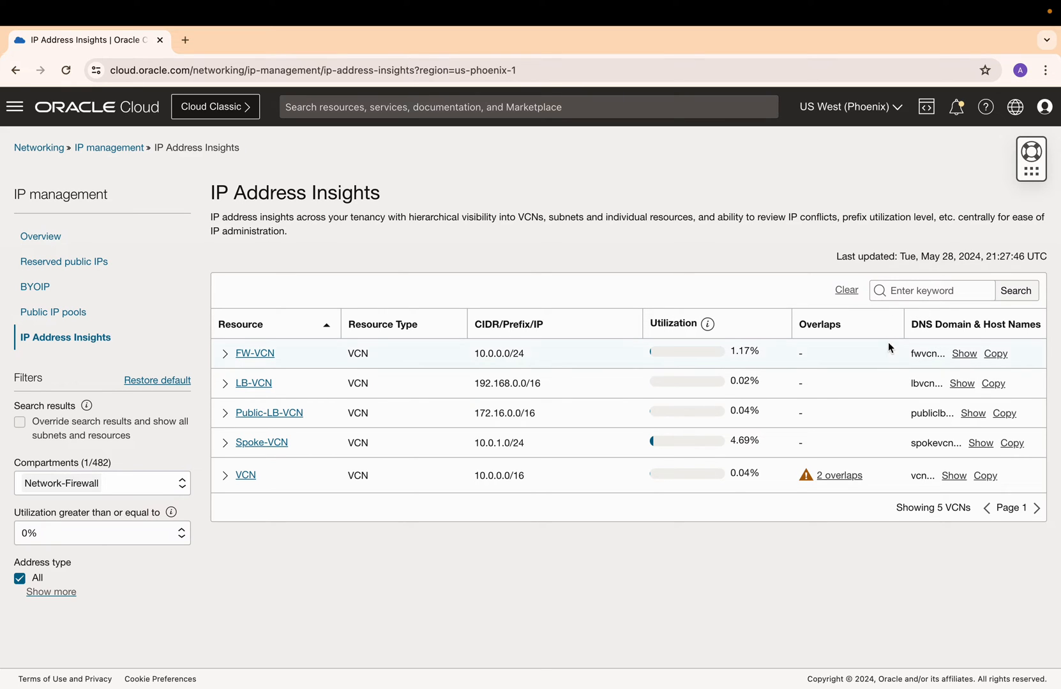
scroll("right", 3)
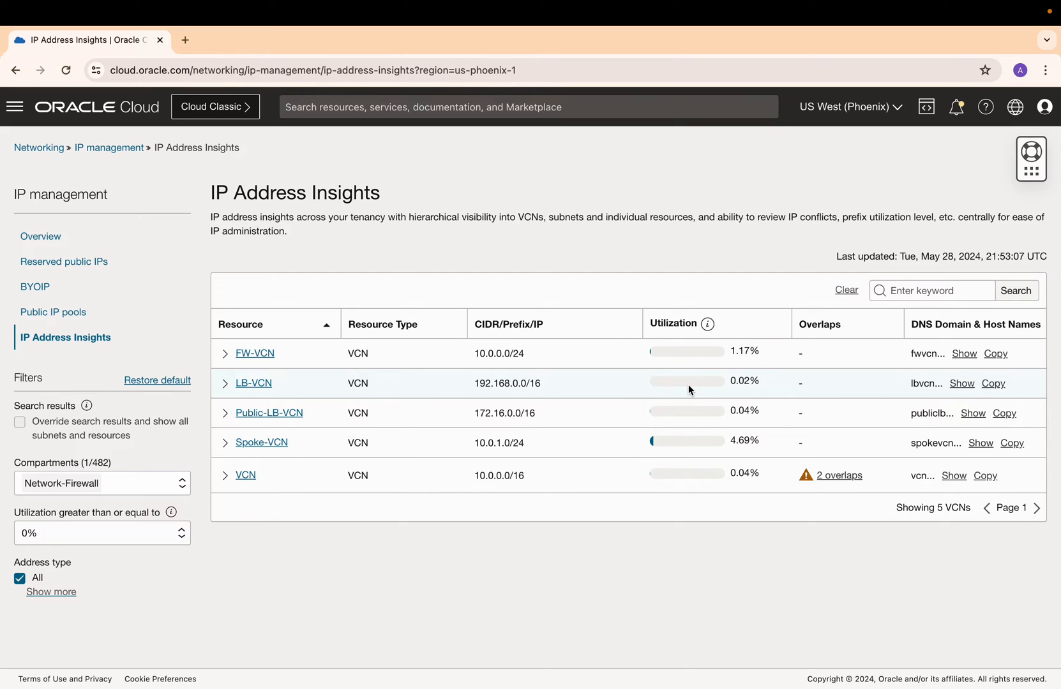
Collapse LB-VCN and sort the VCN list by the Utilization column
left_click(224, 383)
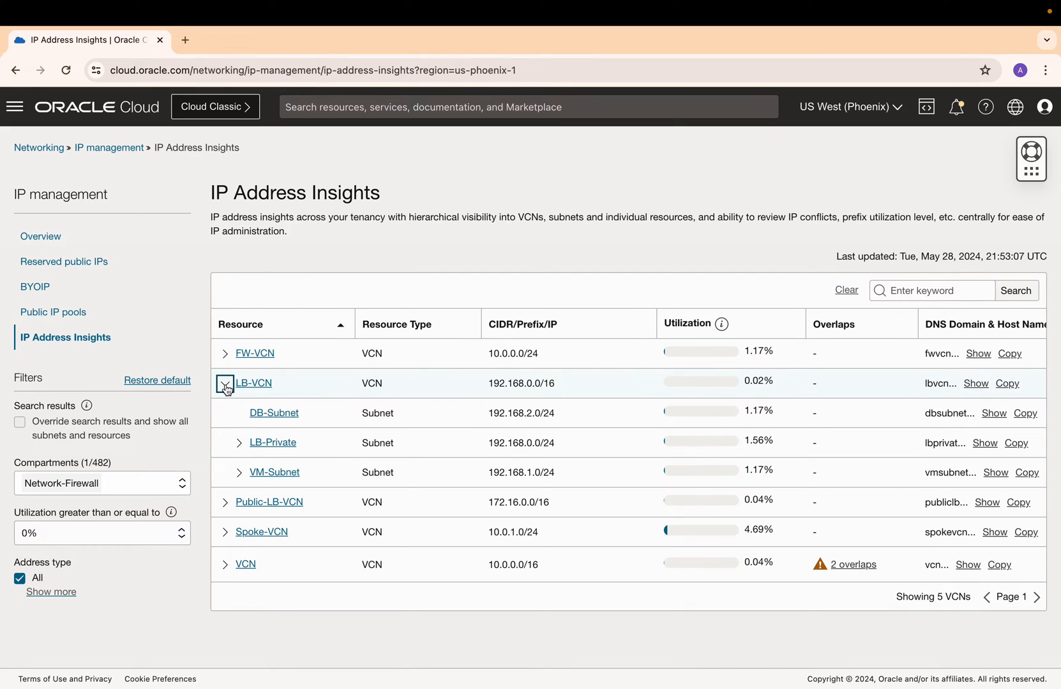
mouse_move(717, 367)
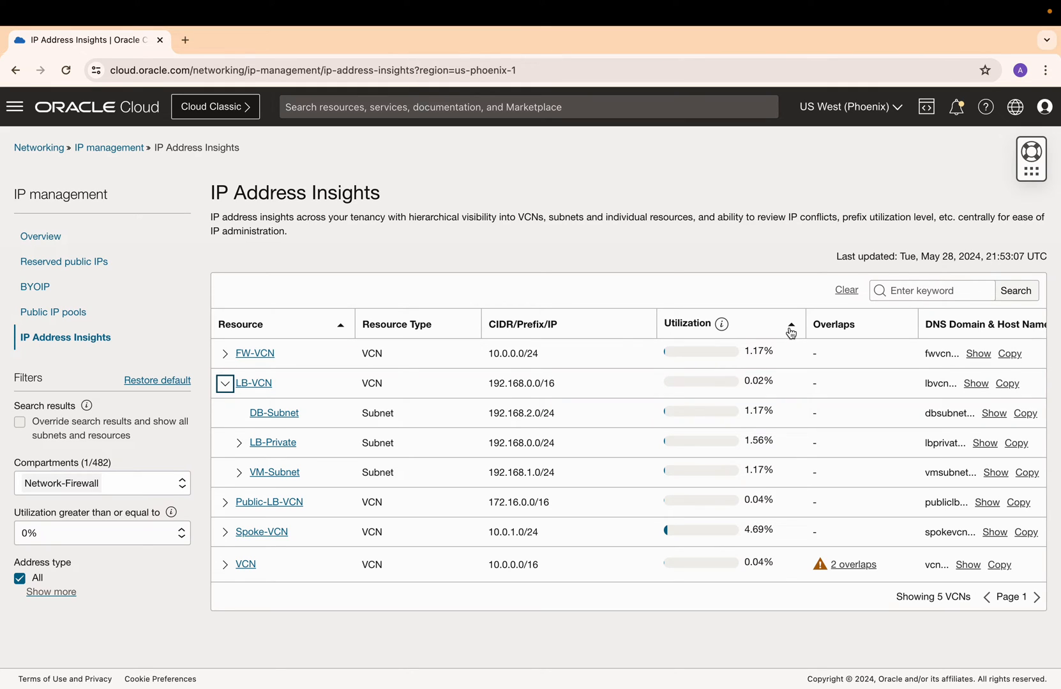
left_click(788, 332)
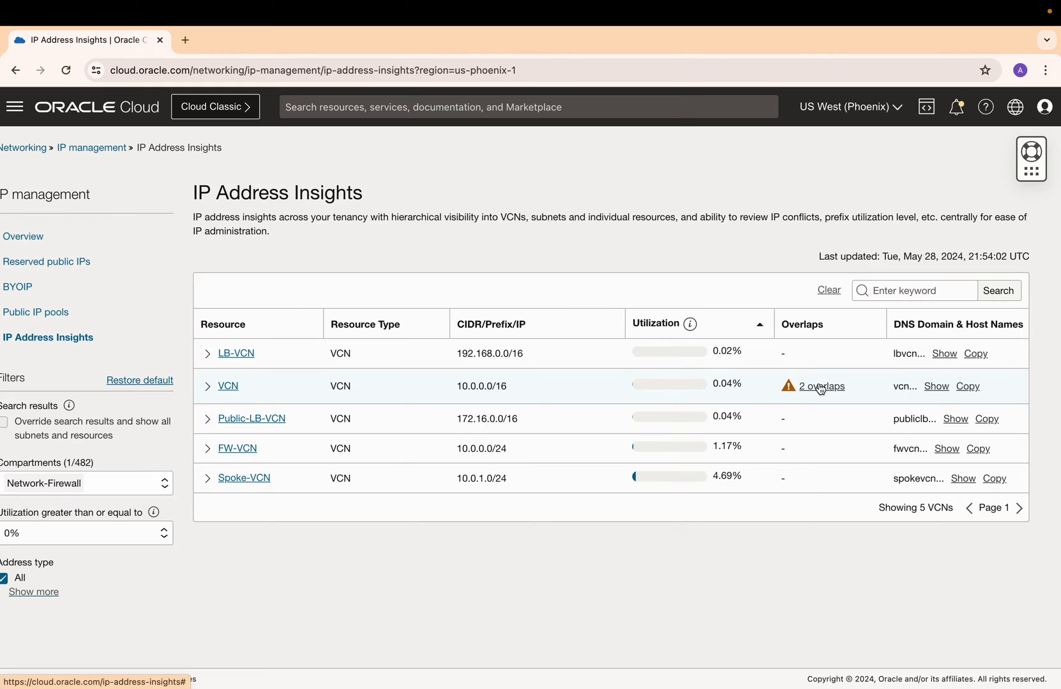
View the two overlaps reported for VCN 10.0.0.0/16 and select CIDR 10.0.1.0/24
left_click(821, 387)
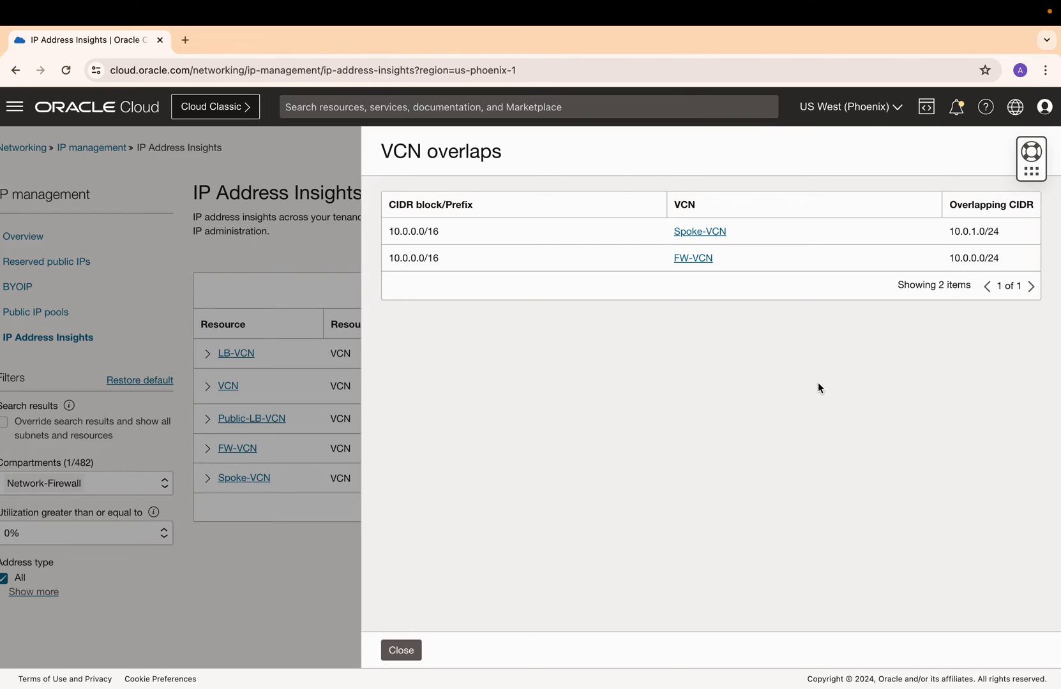
mouse_move(820, 395)
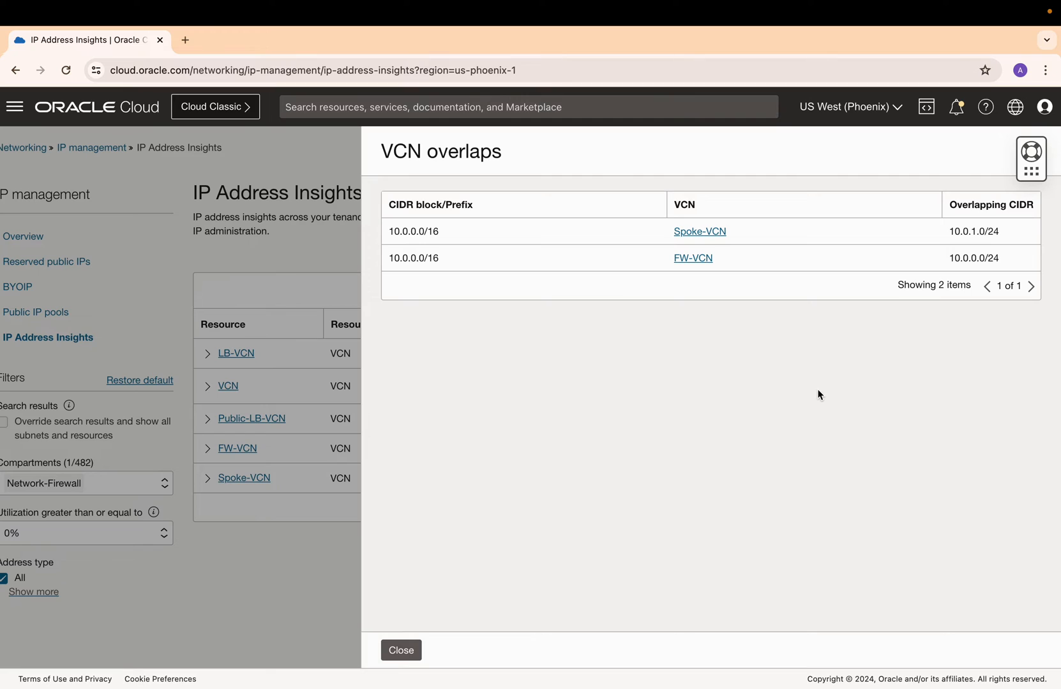
mouse_move(684, 247)
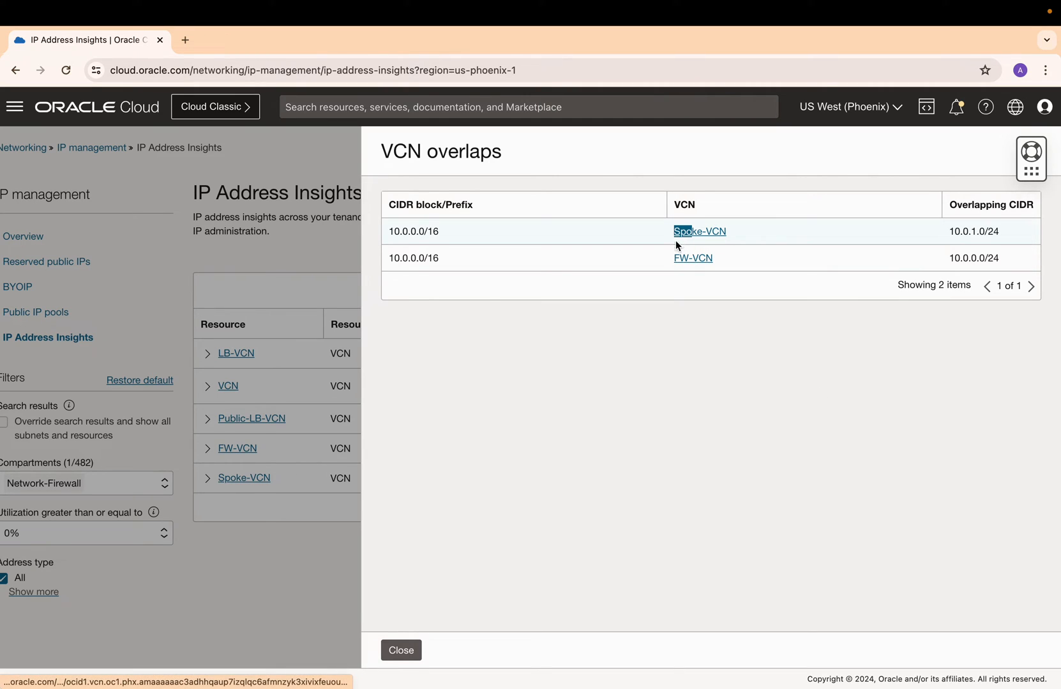
mouse_move(734, 290)
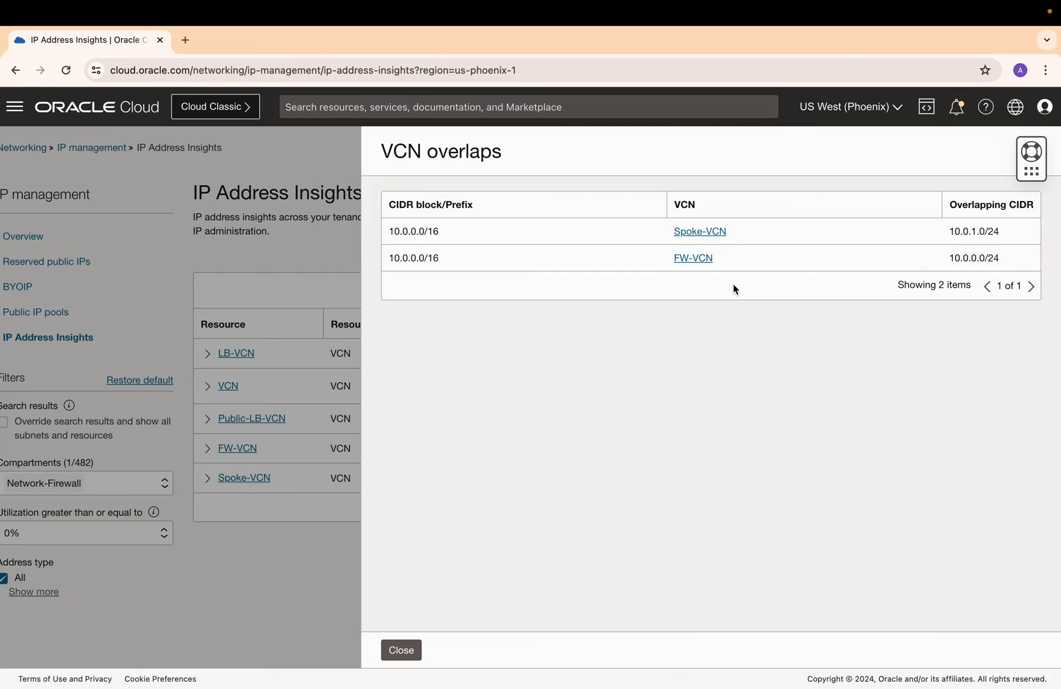
mouse_move(871, 272)
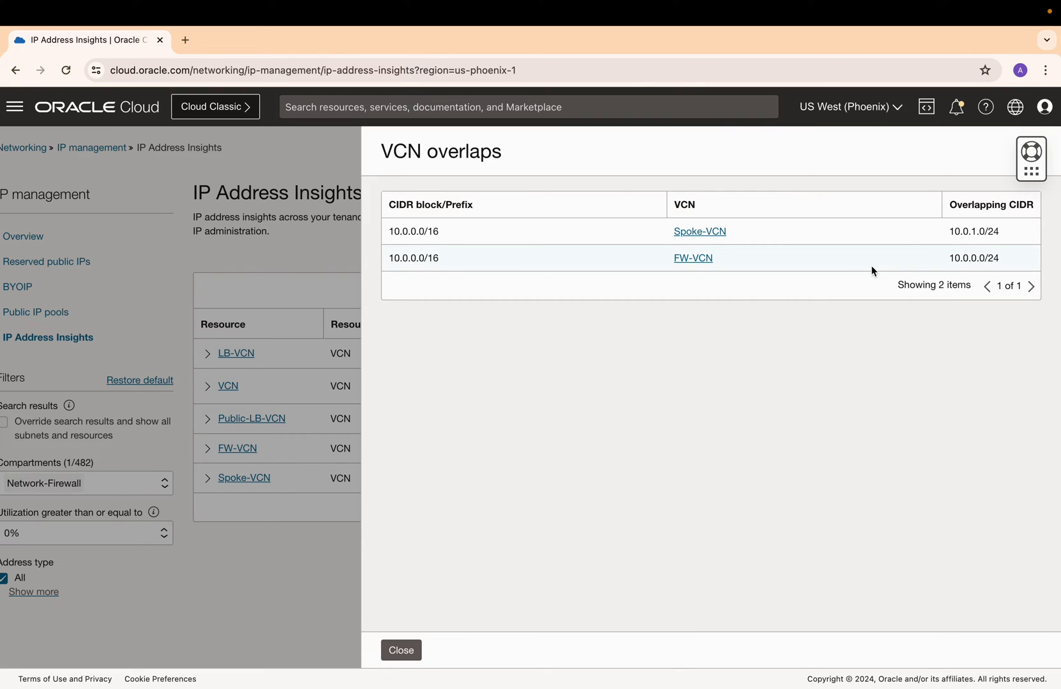
double_click(973, 231)
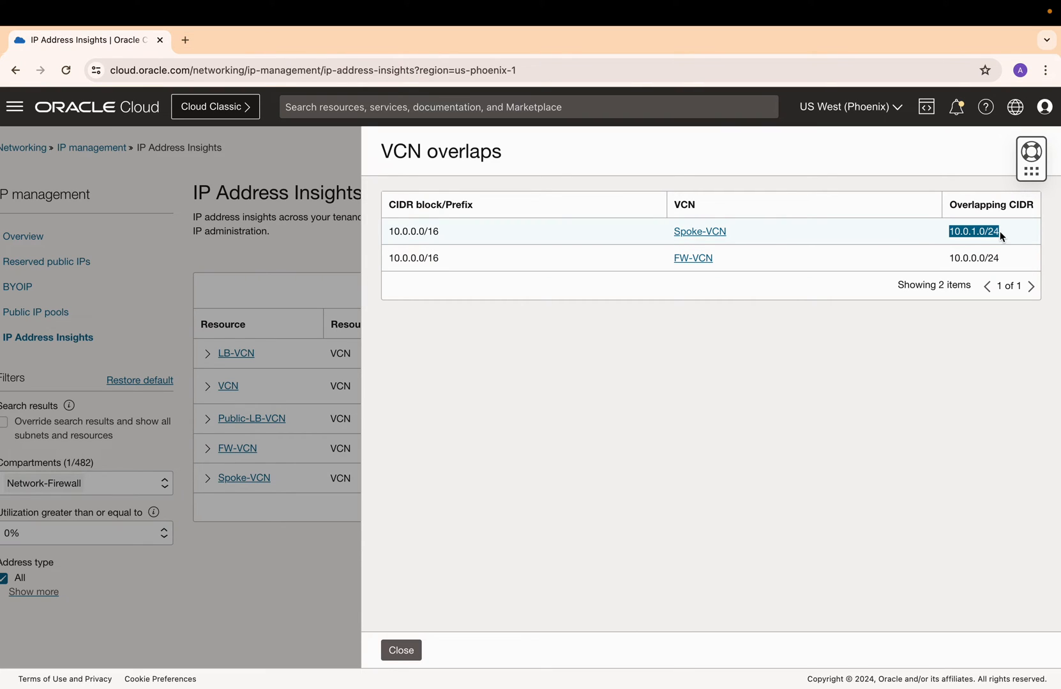
Close the overlaps panel, cancel the Compartments picker, and focus the keyword search
left_click(401, 650)
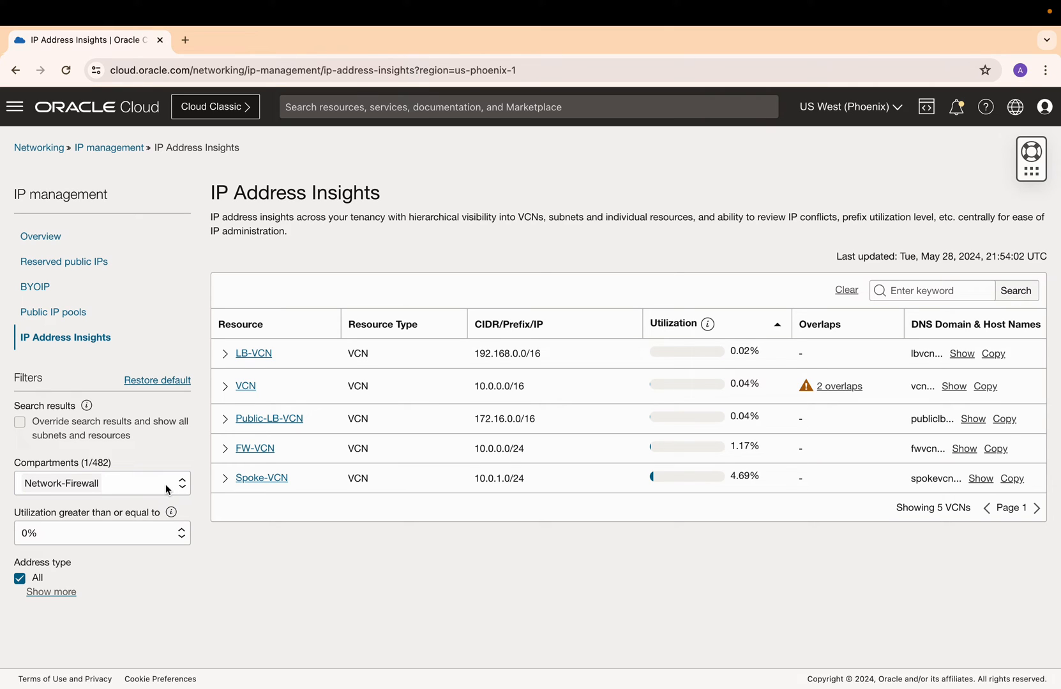
left_click(101, 482)
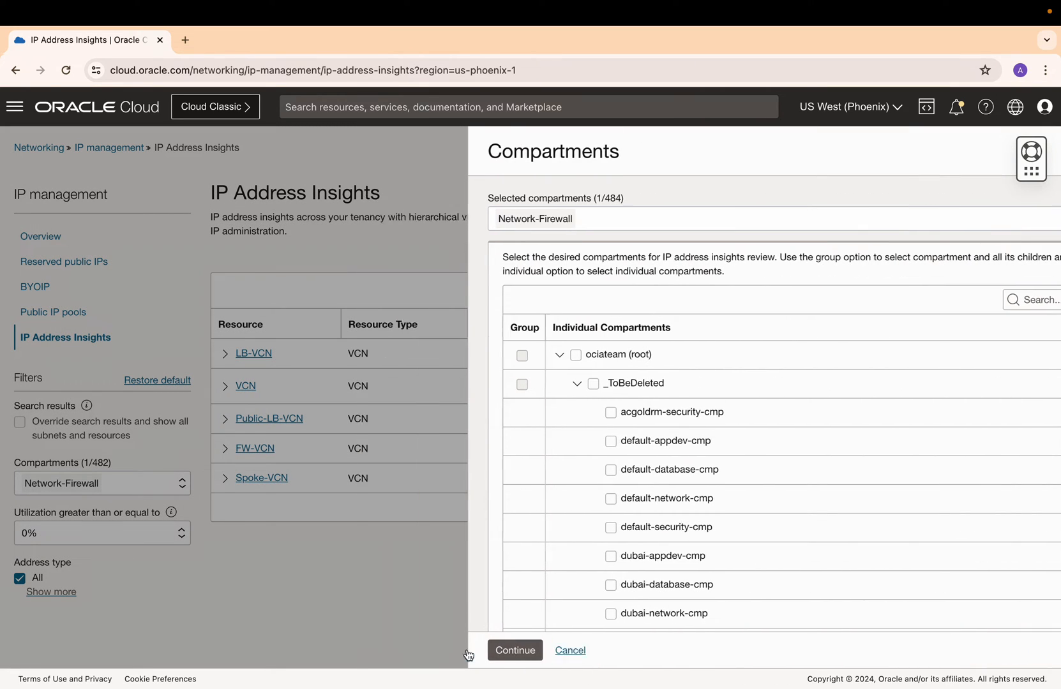
left_click(515, 650)
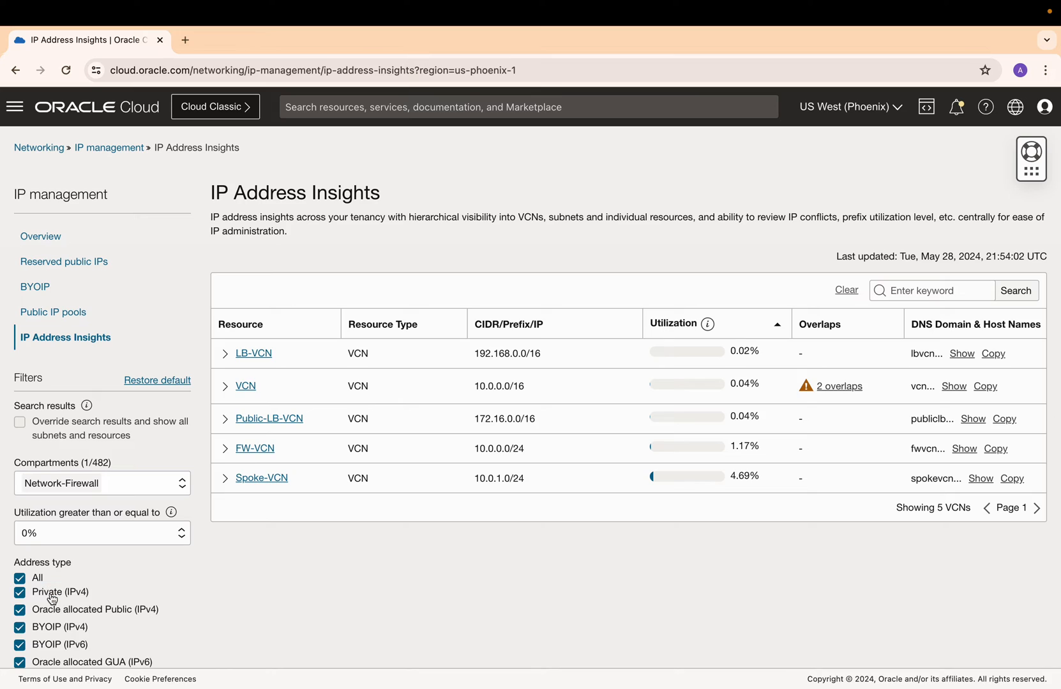
left_click(930, 290)
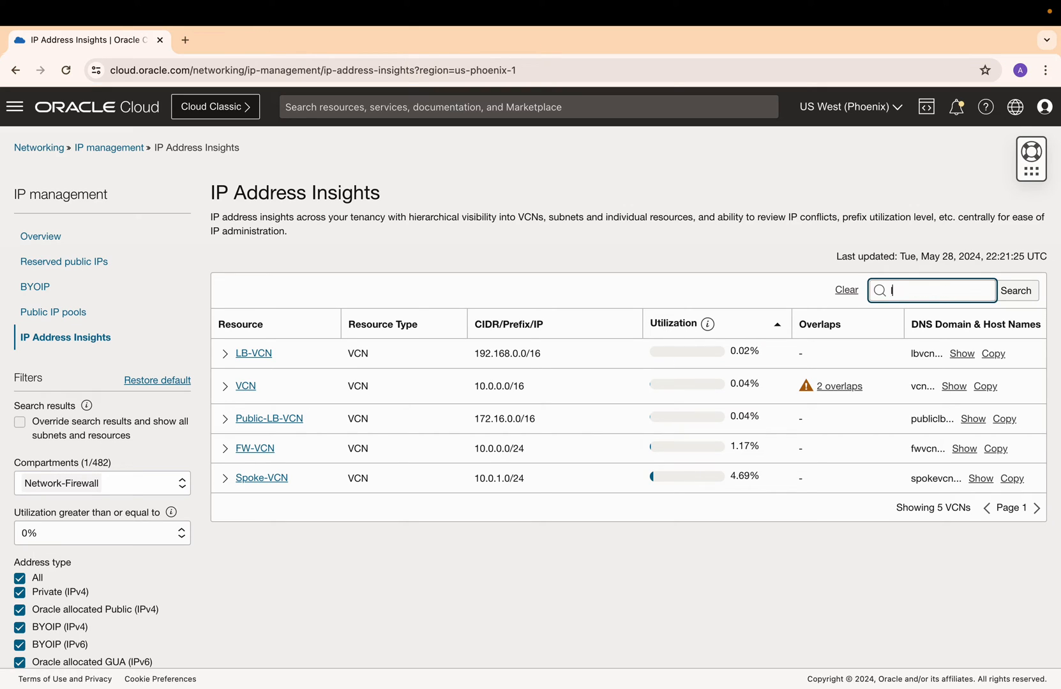
Search resources for 'lb' and go to the Spoke-VCN details page
type("lb")
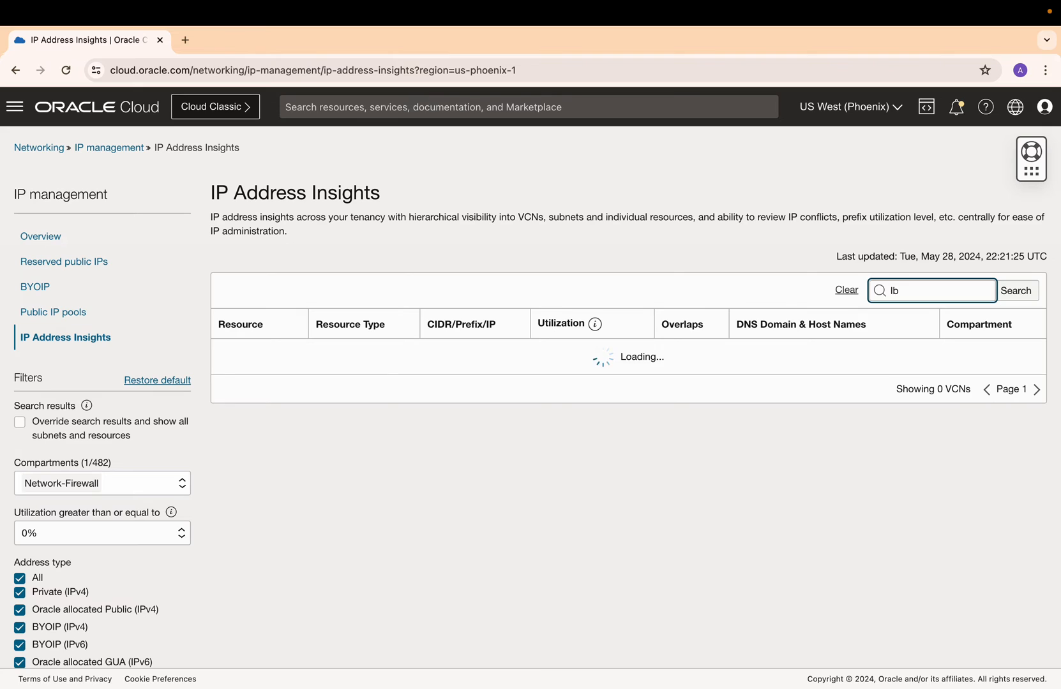
left_click(1015, 289)
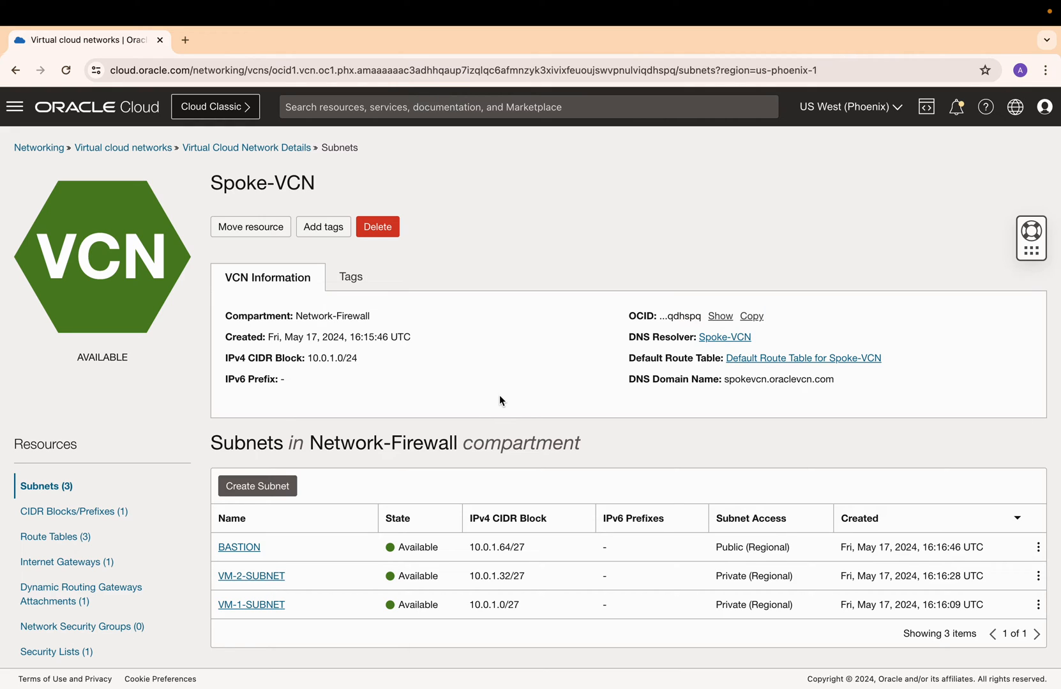
View the BASTION subnet's IP Address Insights showing 10.0.1.74 with an ephemeral public IP
left_click(239, 548)
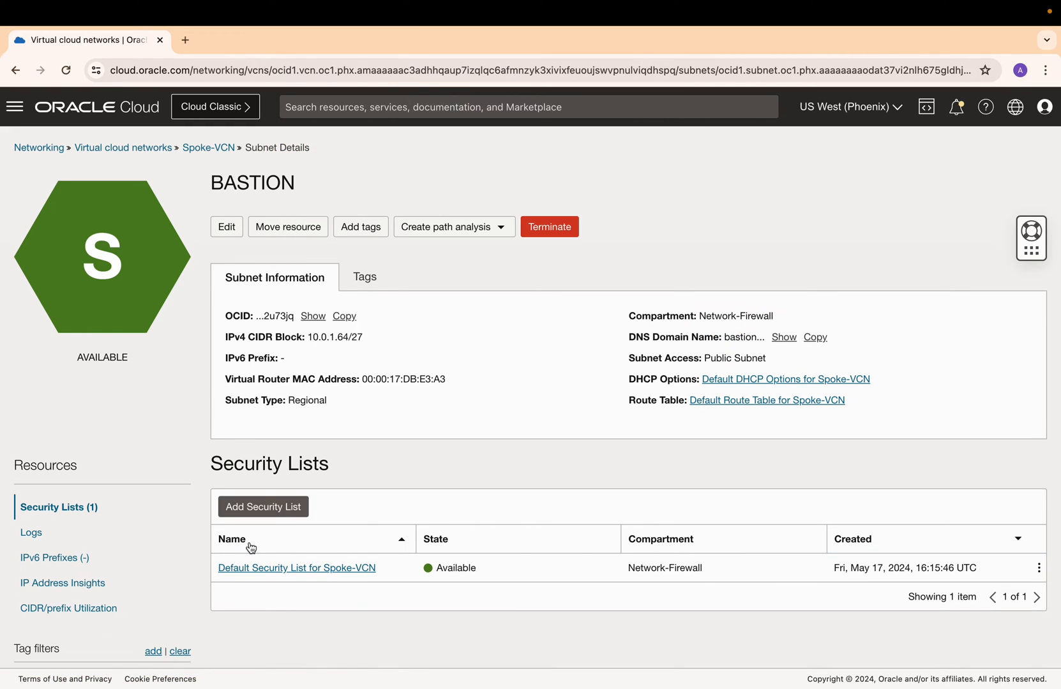
left_click(63, 583)
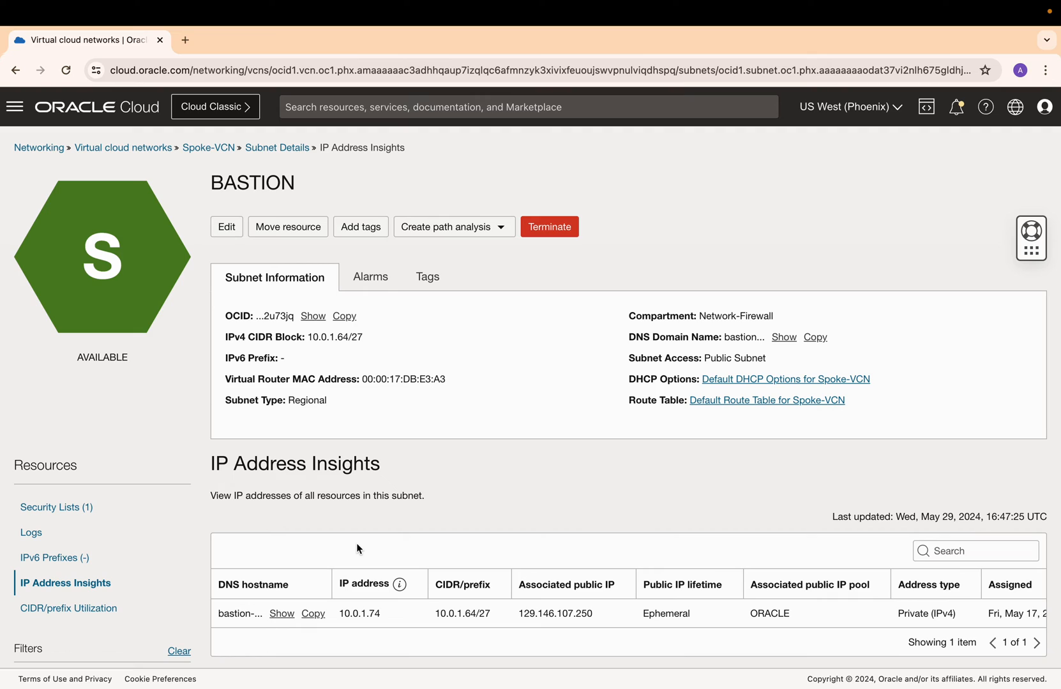
mouse_move(319, 567)
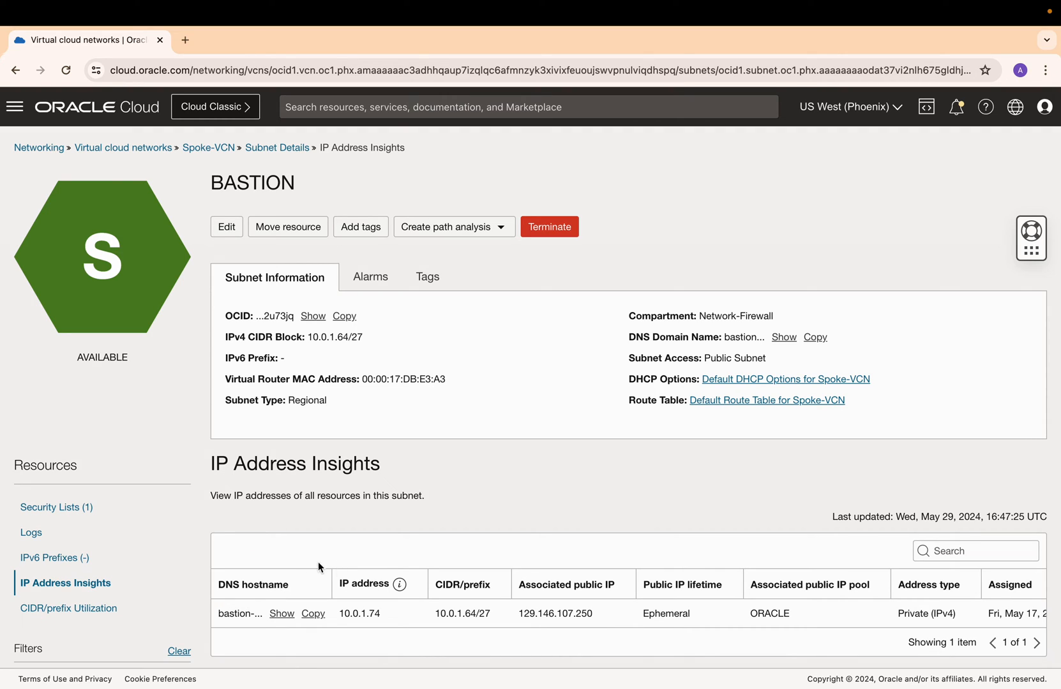
mouse_move(399, 583)
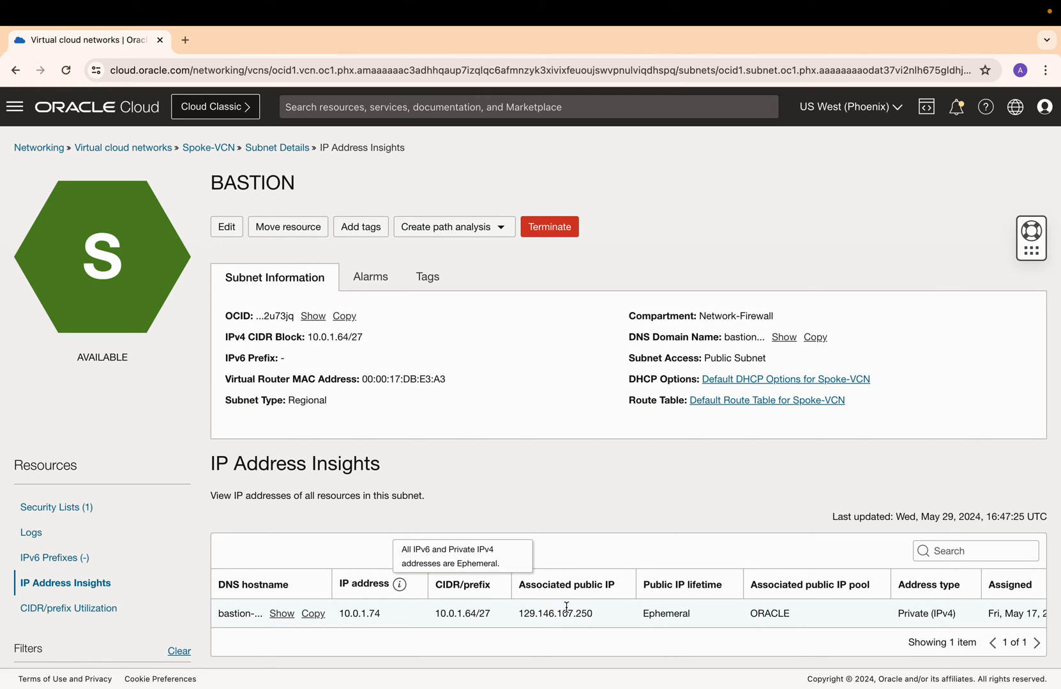
left_click(567, 584)
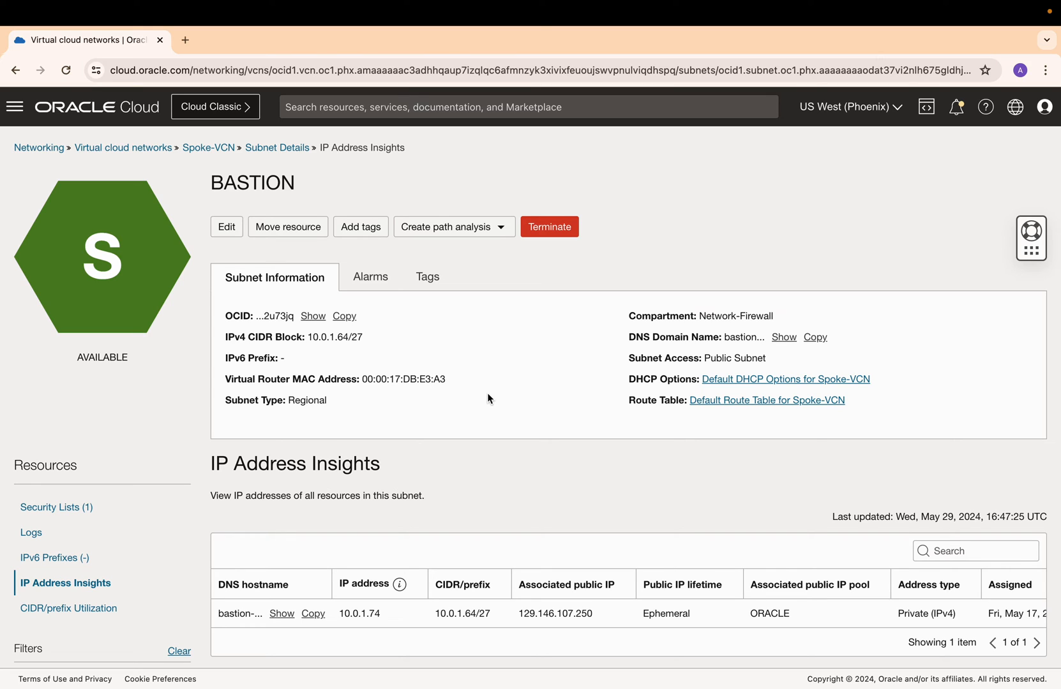
Show the BASTION subnet's Alarms list, which is empty
left_click(368, 277)
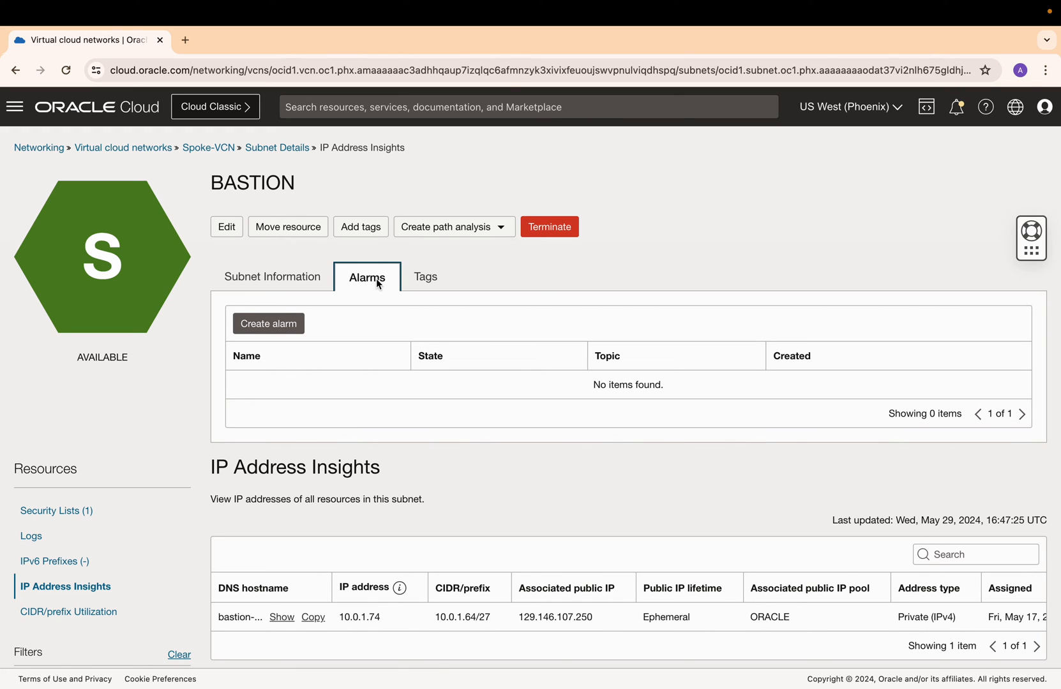
Start a new alarm named Alarm-20 and review its severity choice
left_click(268, 323)
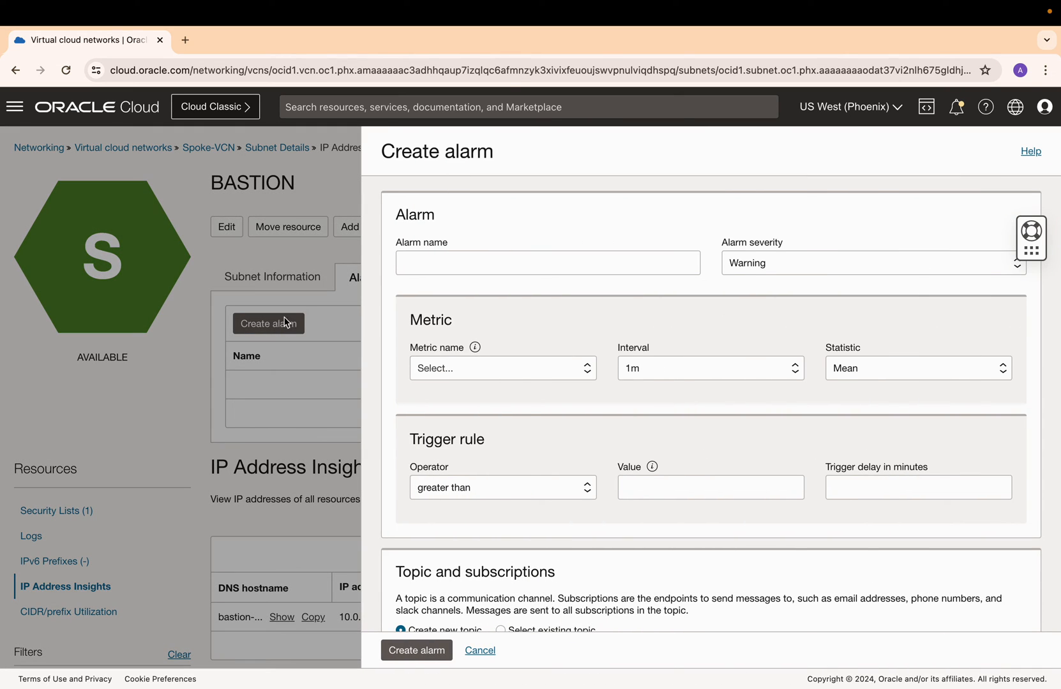
type("A")
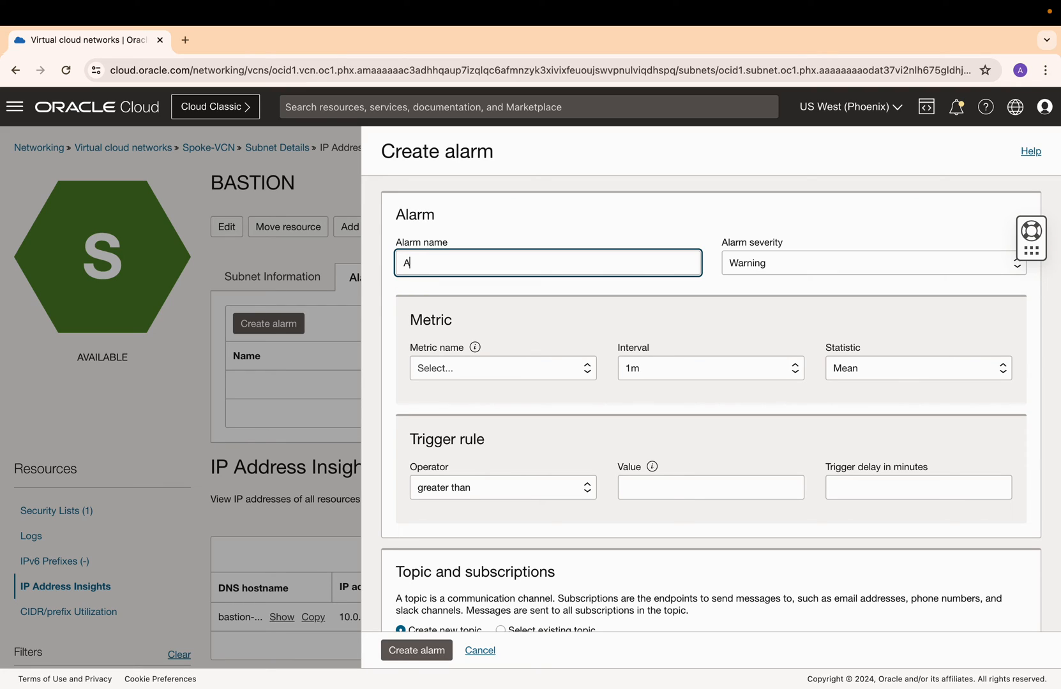
type("larm")
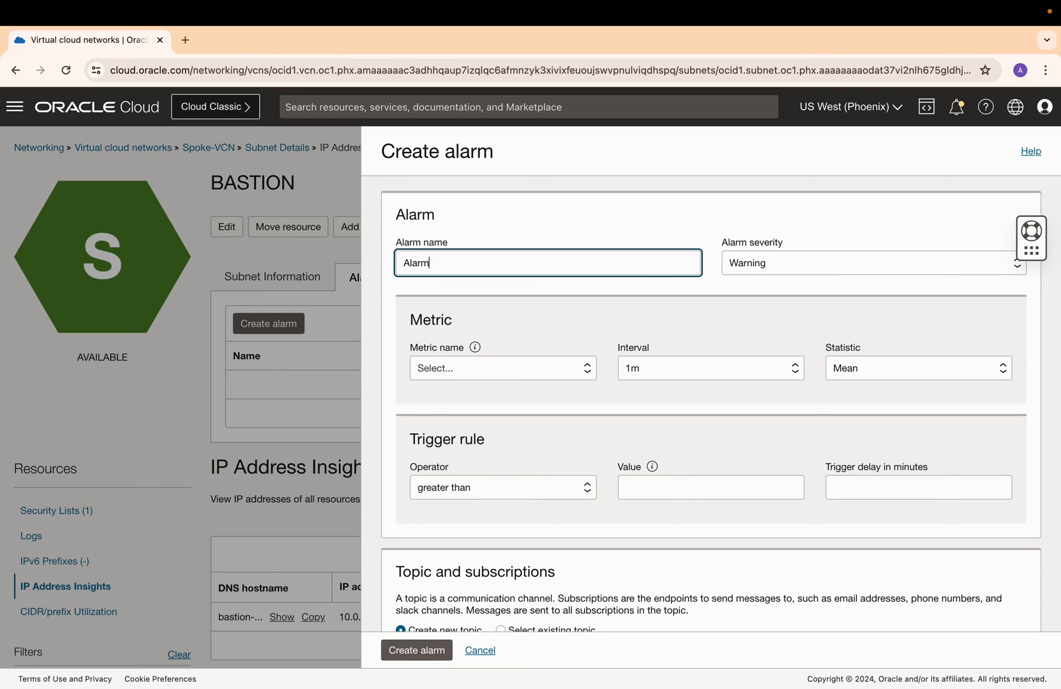
type("-20")
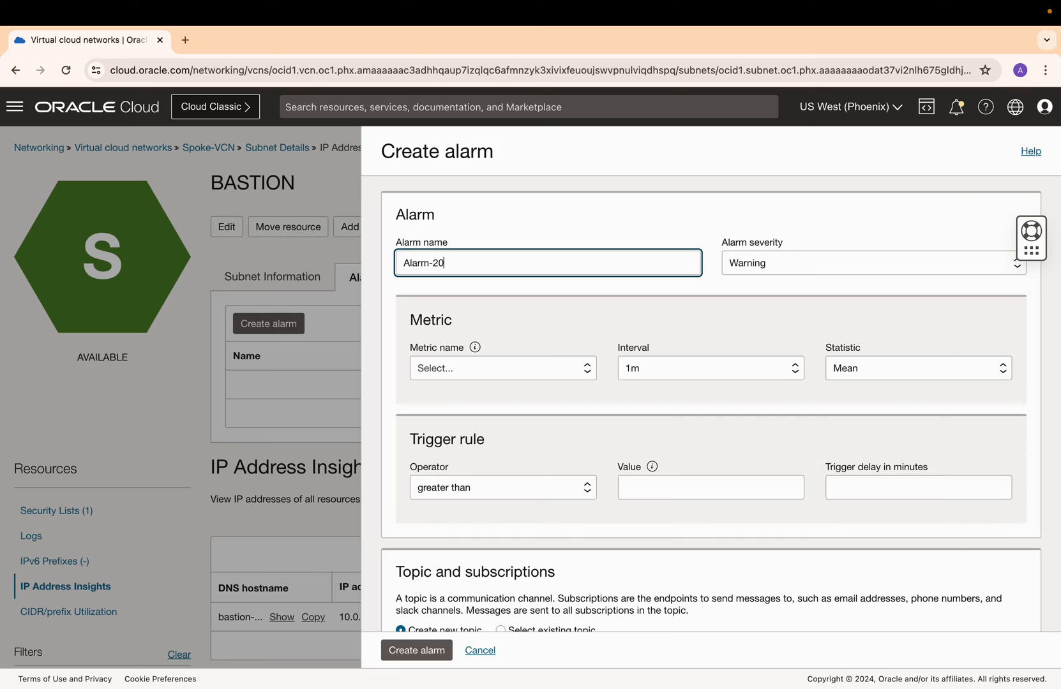
mouse_move(541, 347)
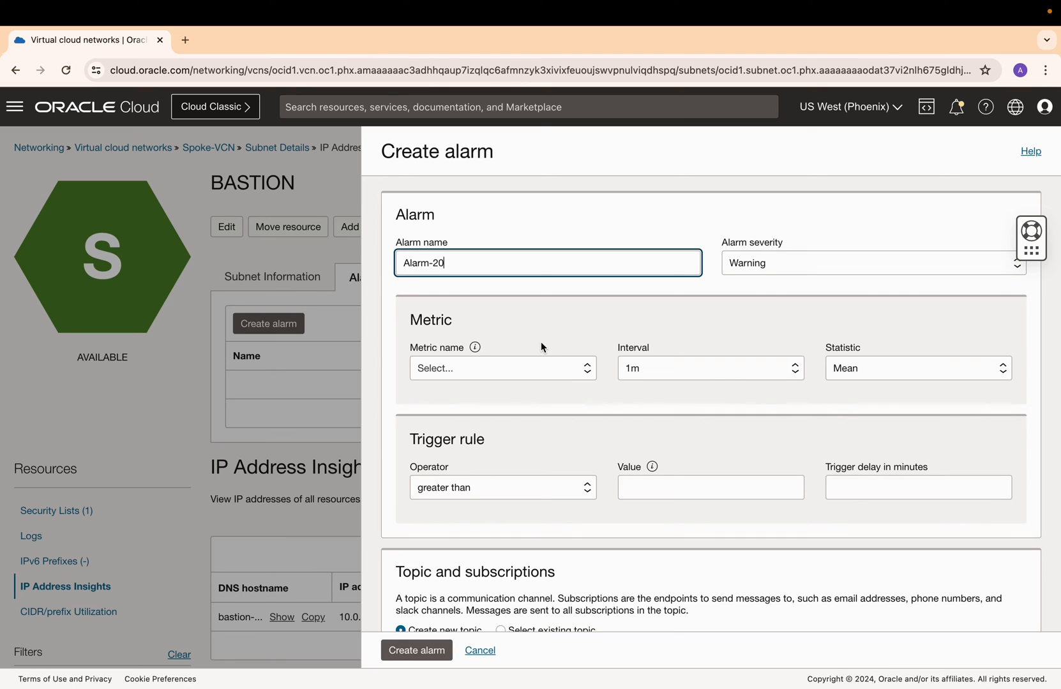
mouse_move(761, 269)
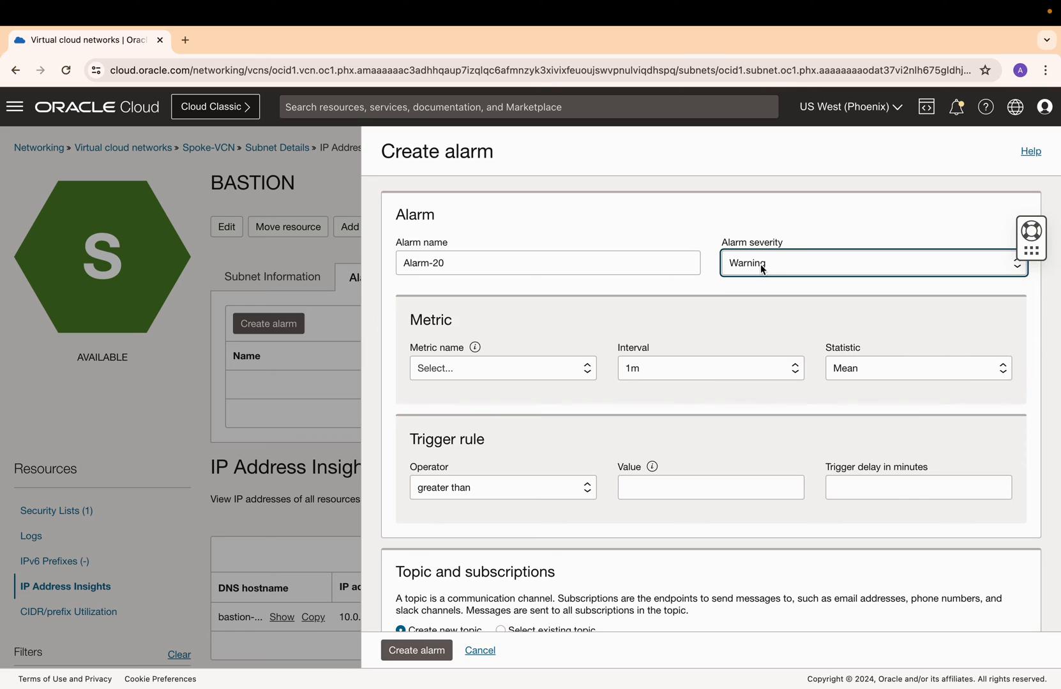
left_click(501, 368)
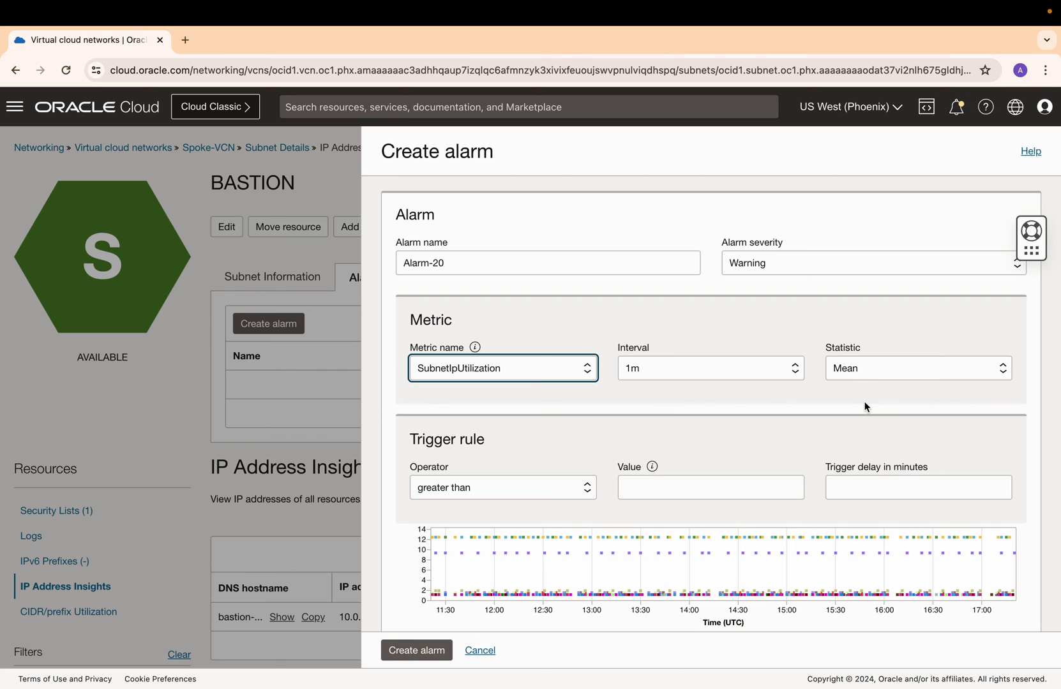
mouse_move(868, 380)
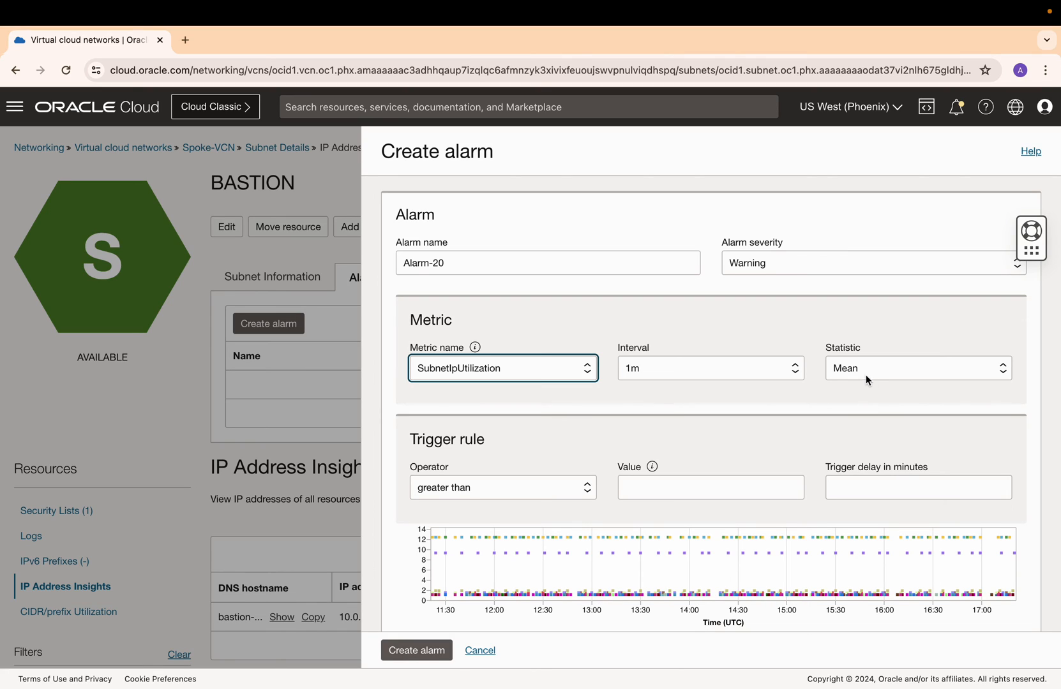
Set the SubnetIpUtilization statistic to Max, threshold value 20 and trigger delay 5 minutes
left_click(917, 367)
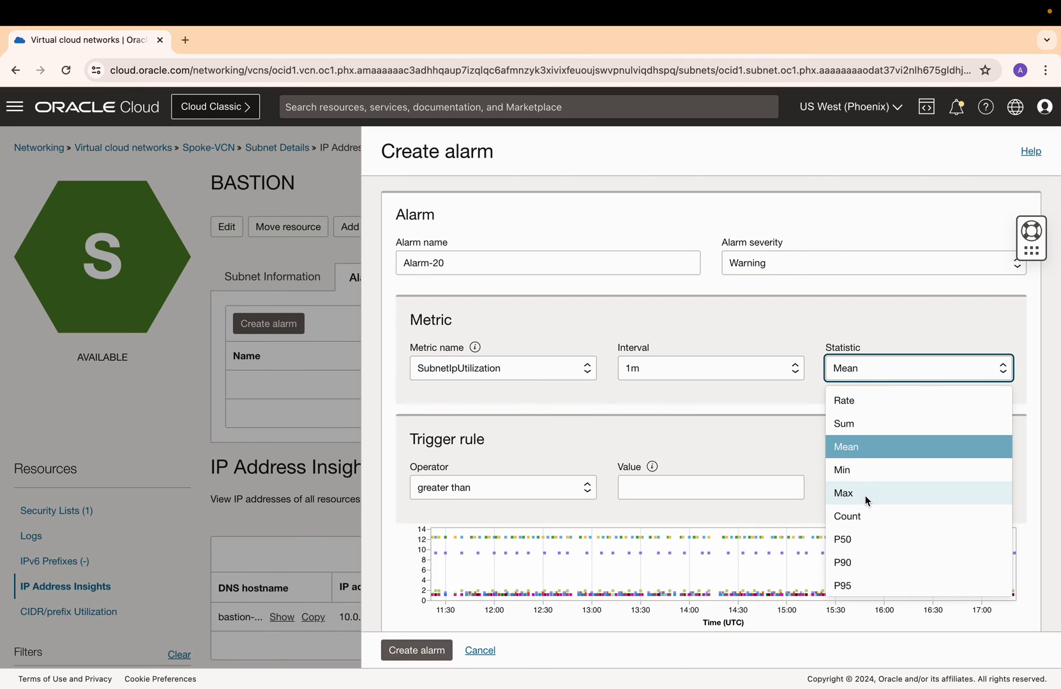
left_click(843, 493)
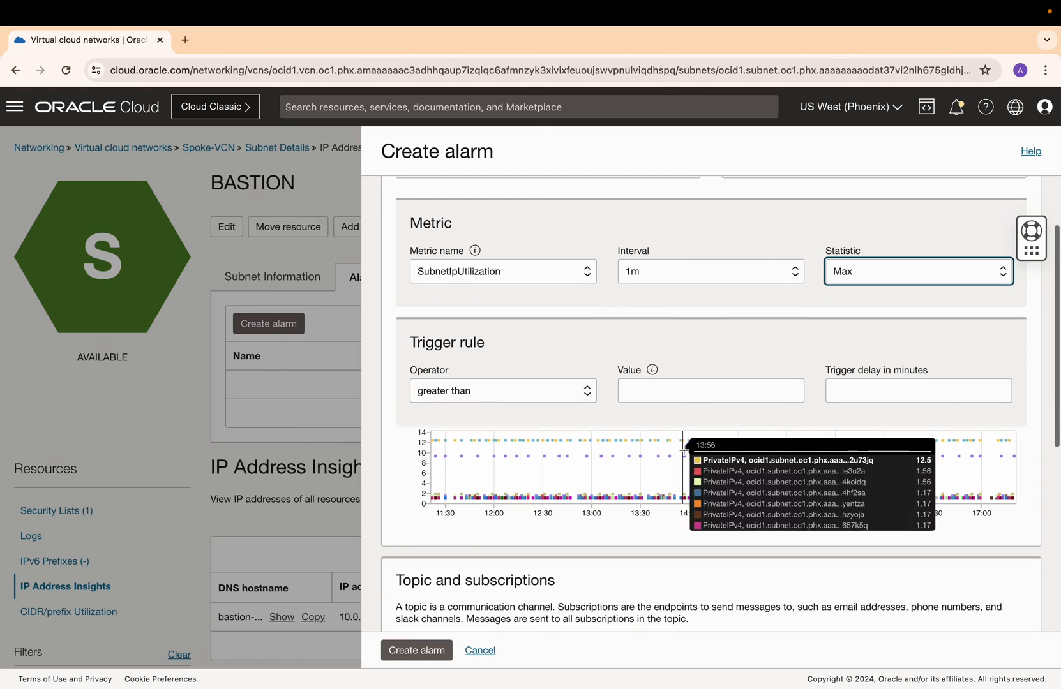
left_click(710, 390)
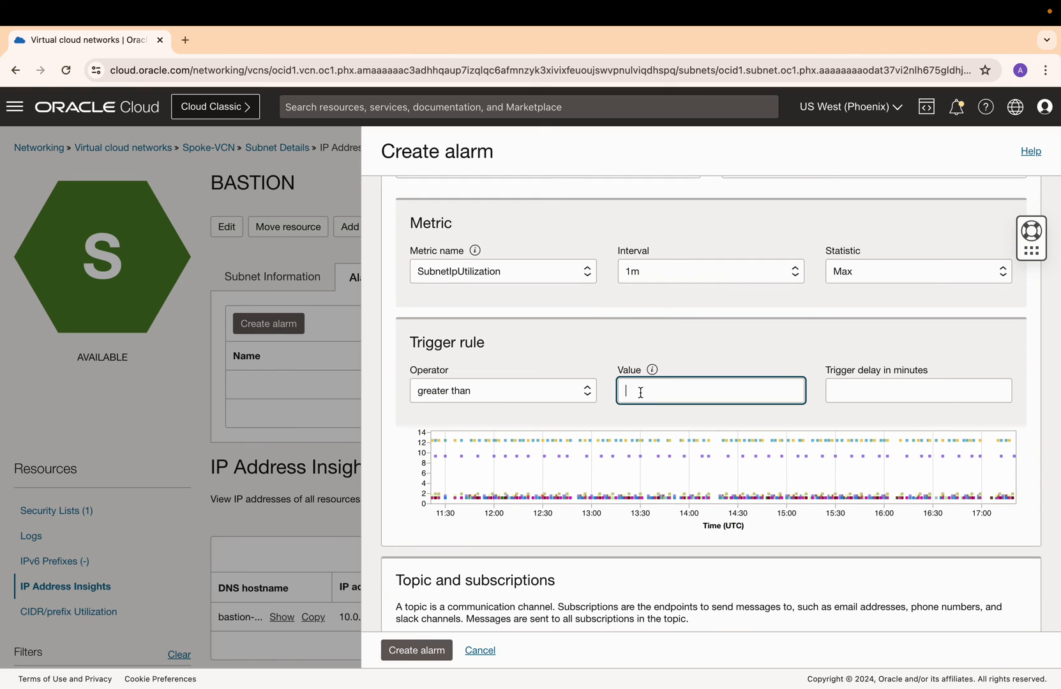
type("20")
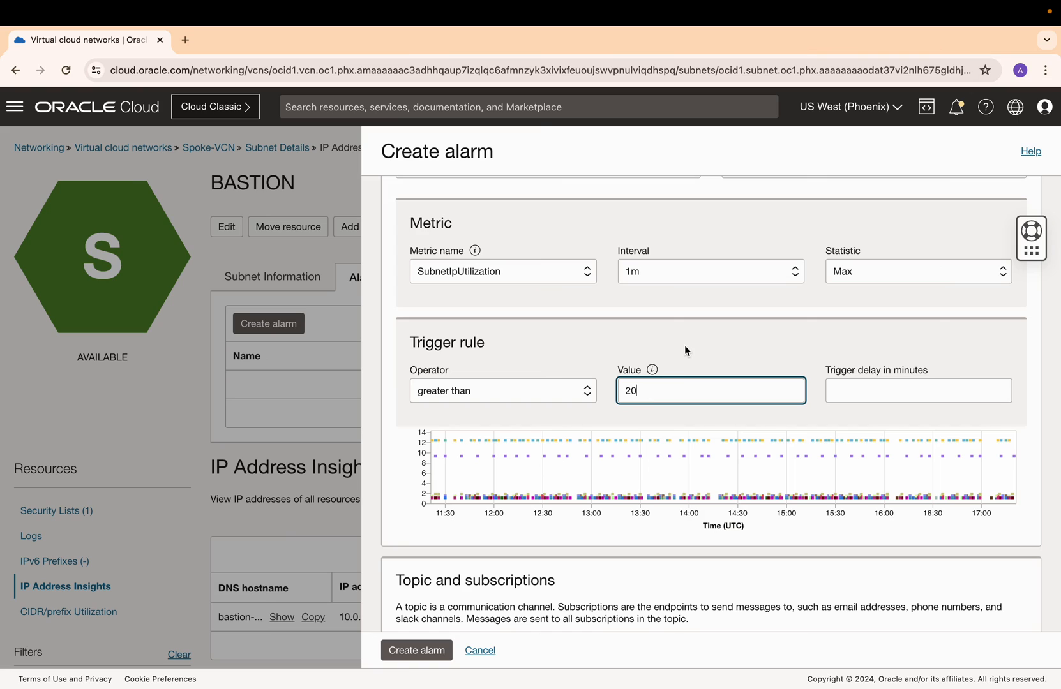
left_click(918, 390)
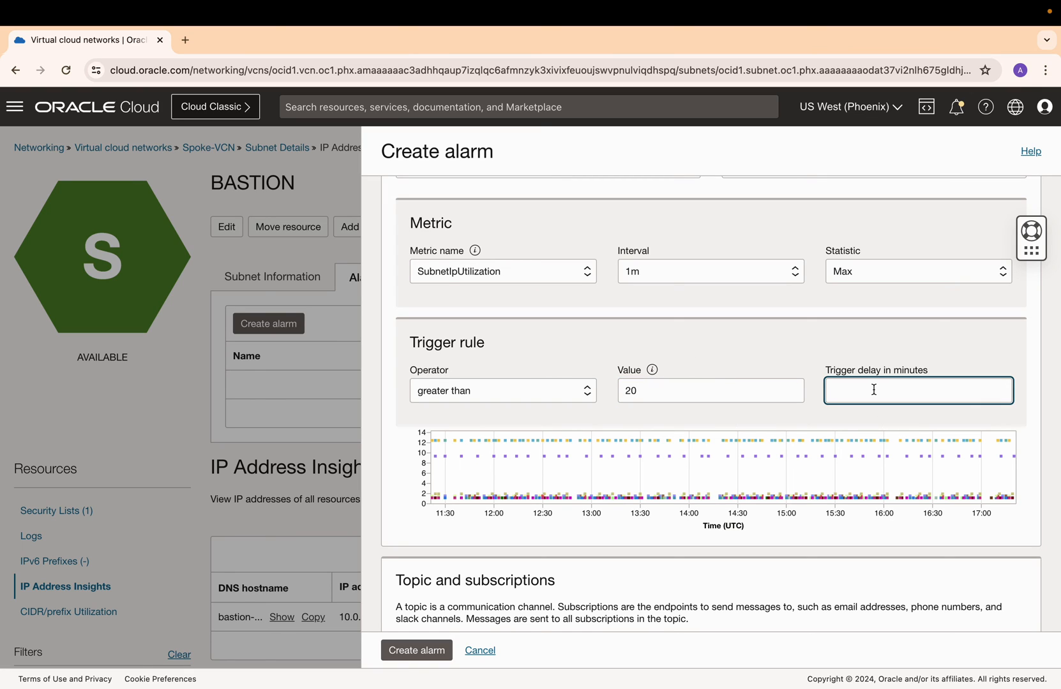
type("5")
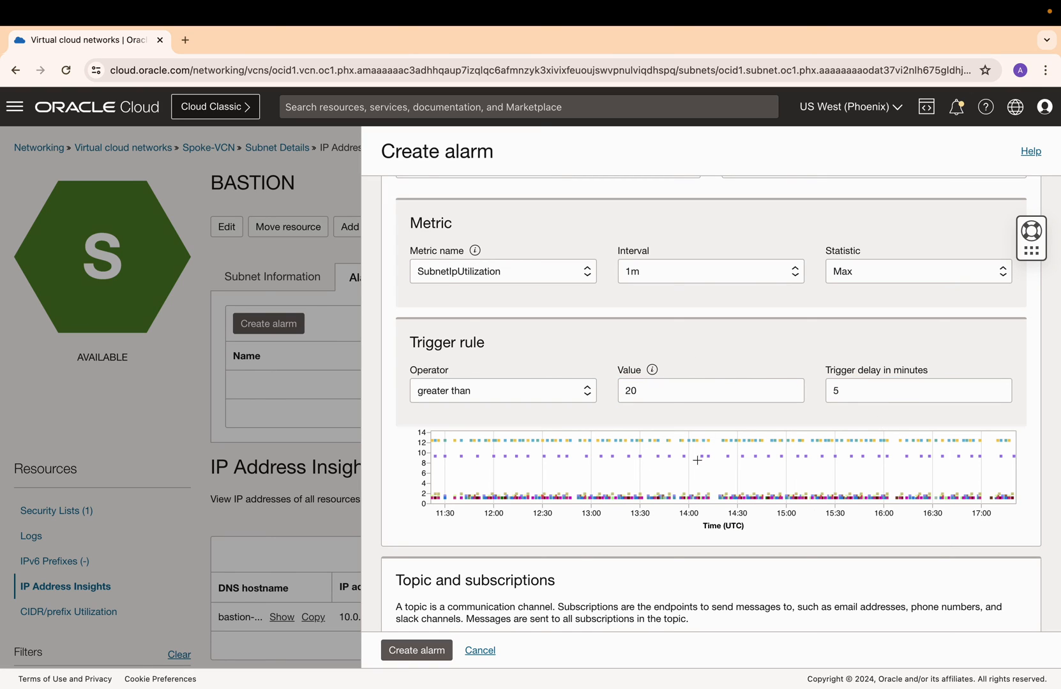
scroll("down", 3)
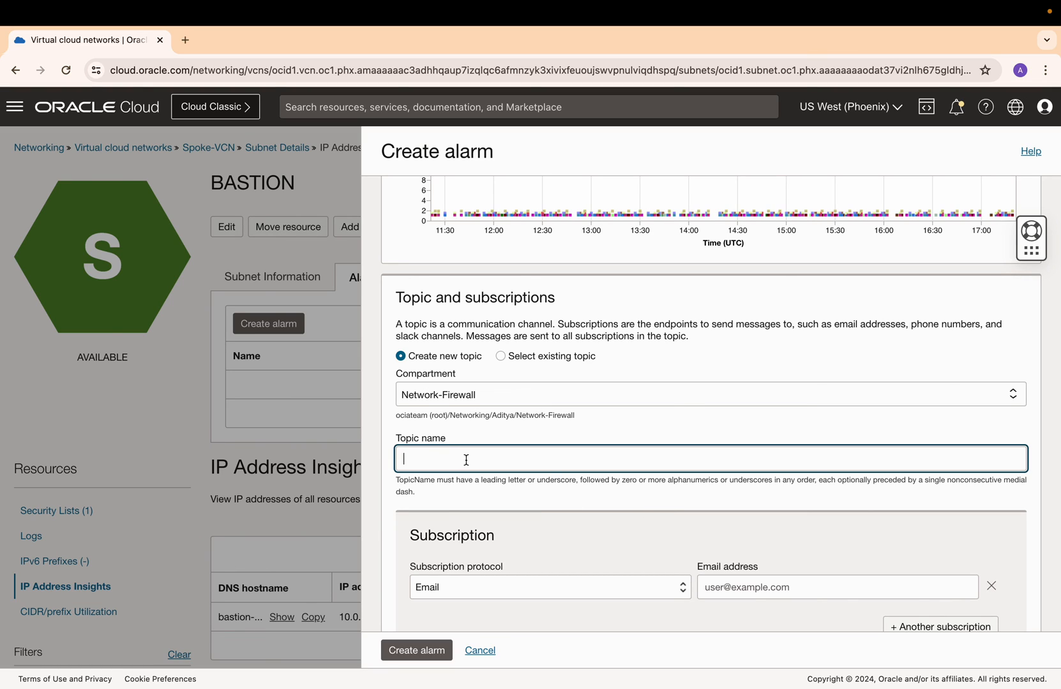
type("IP")
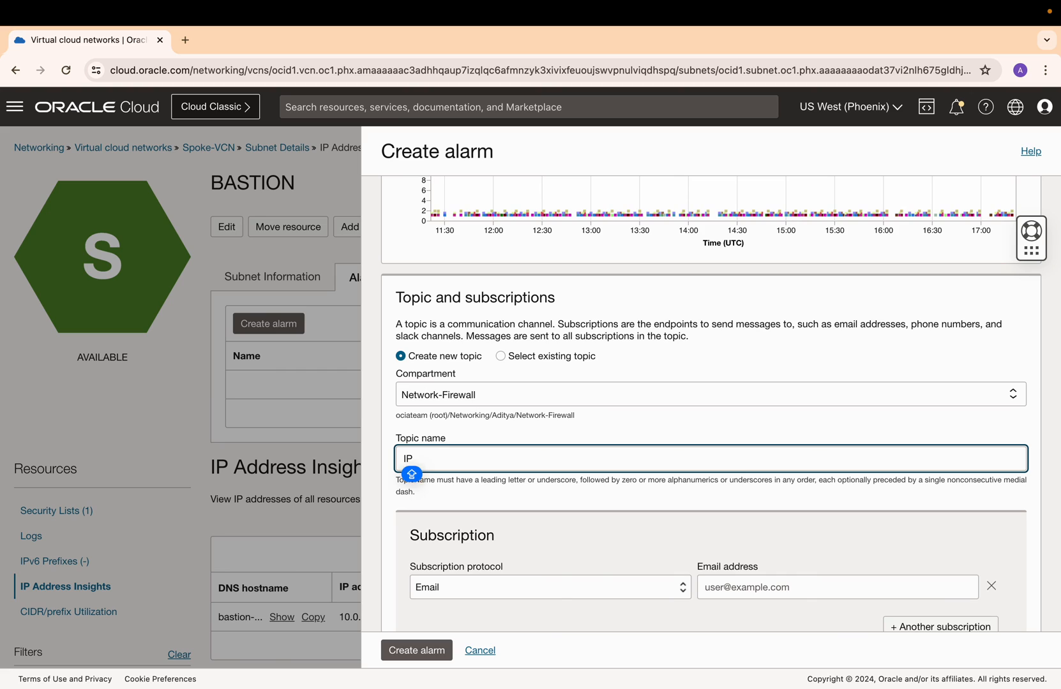
type("-Usage")
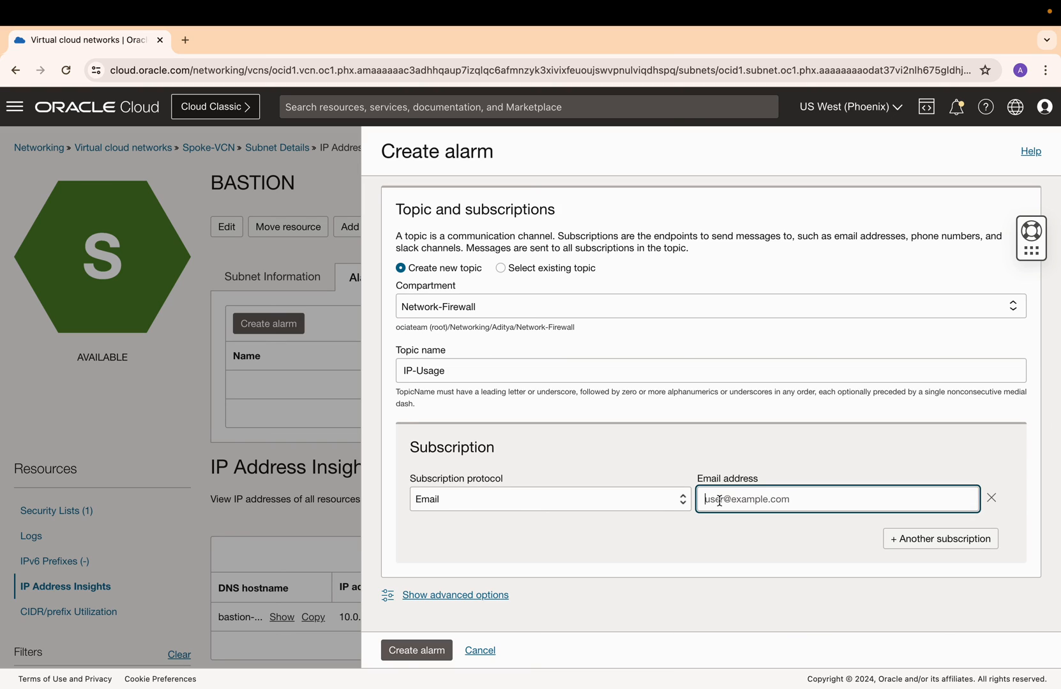
type("us")
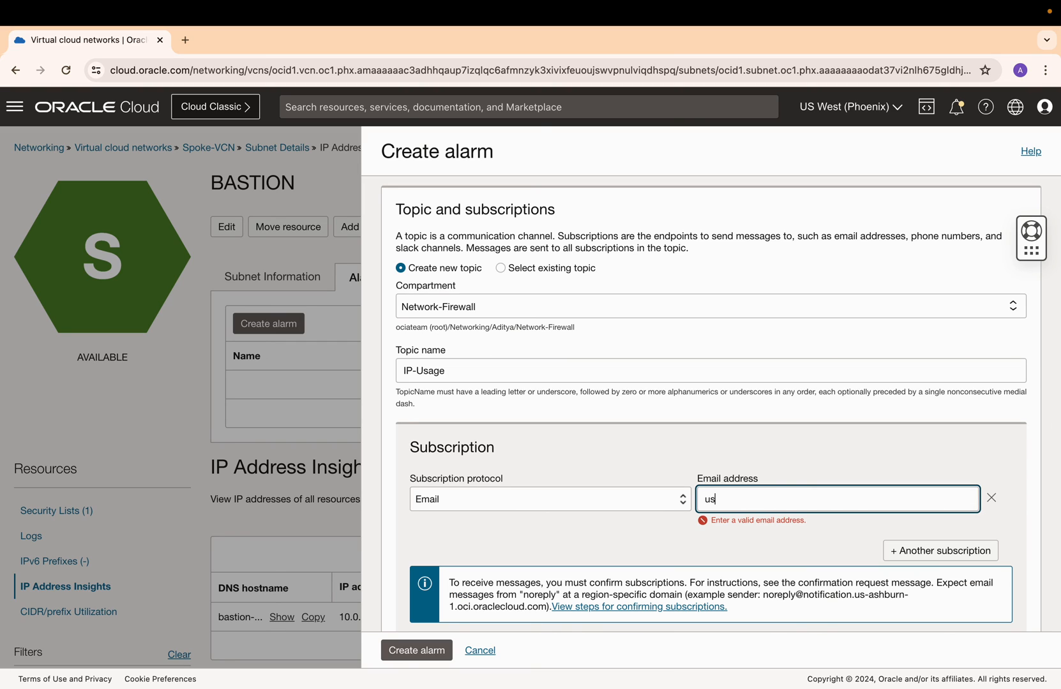
type("er@")
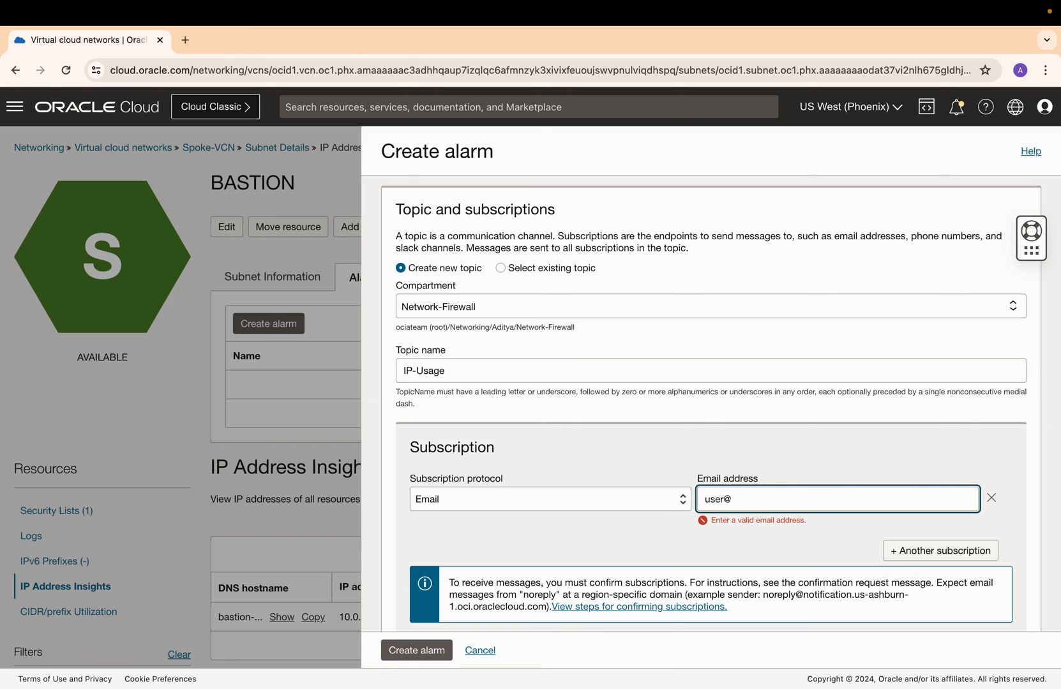
type("com")
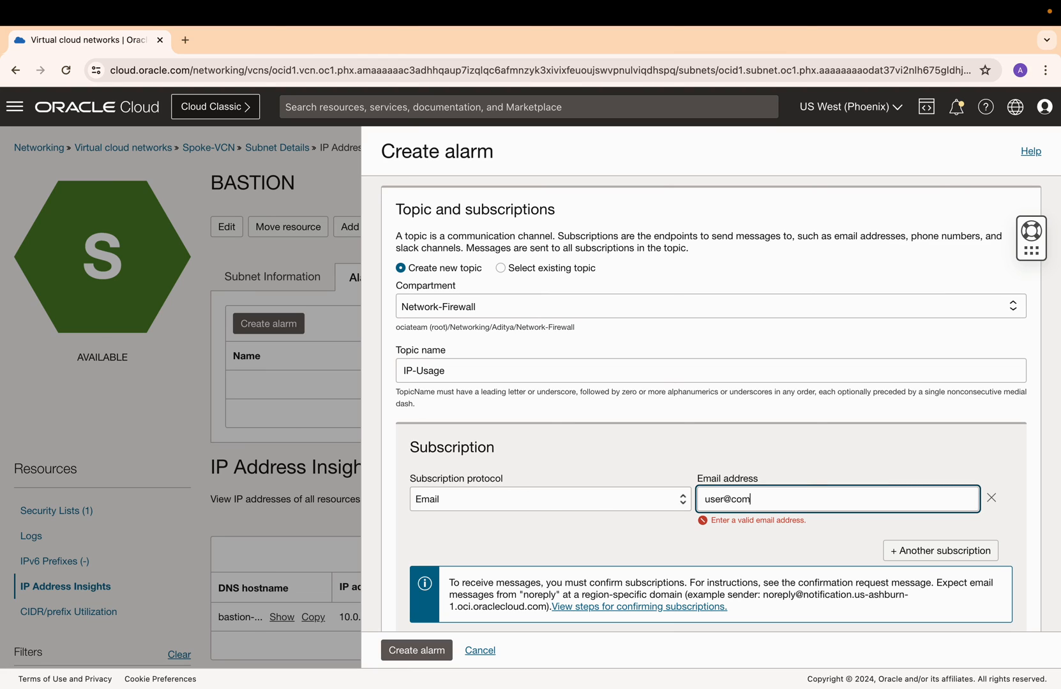
type("pany.")
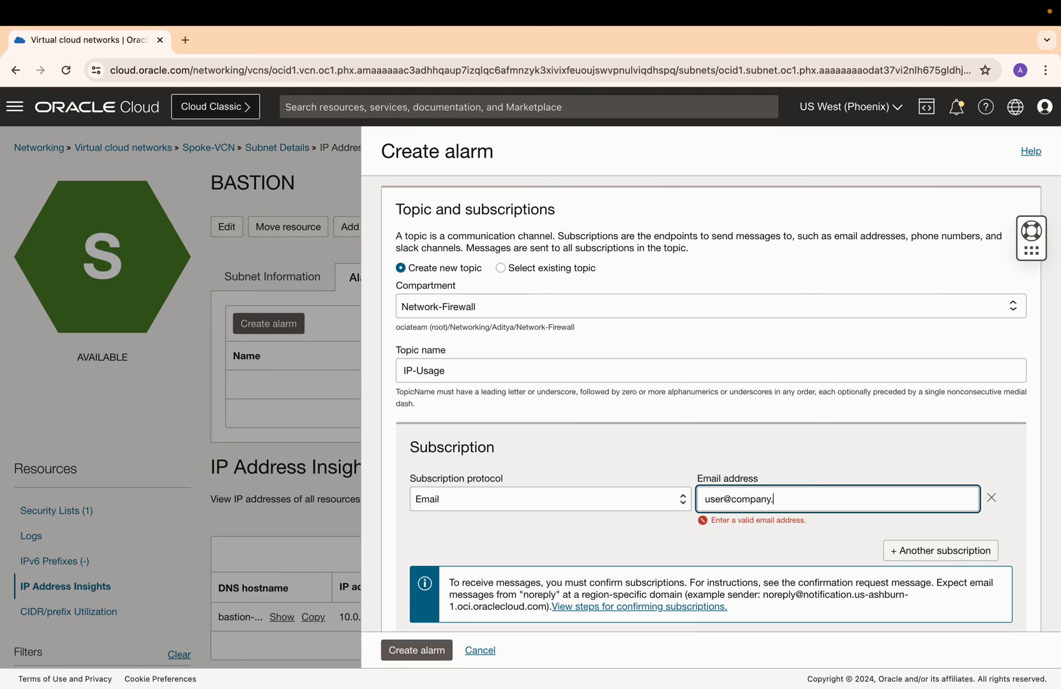
type("com")
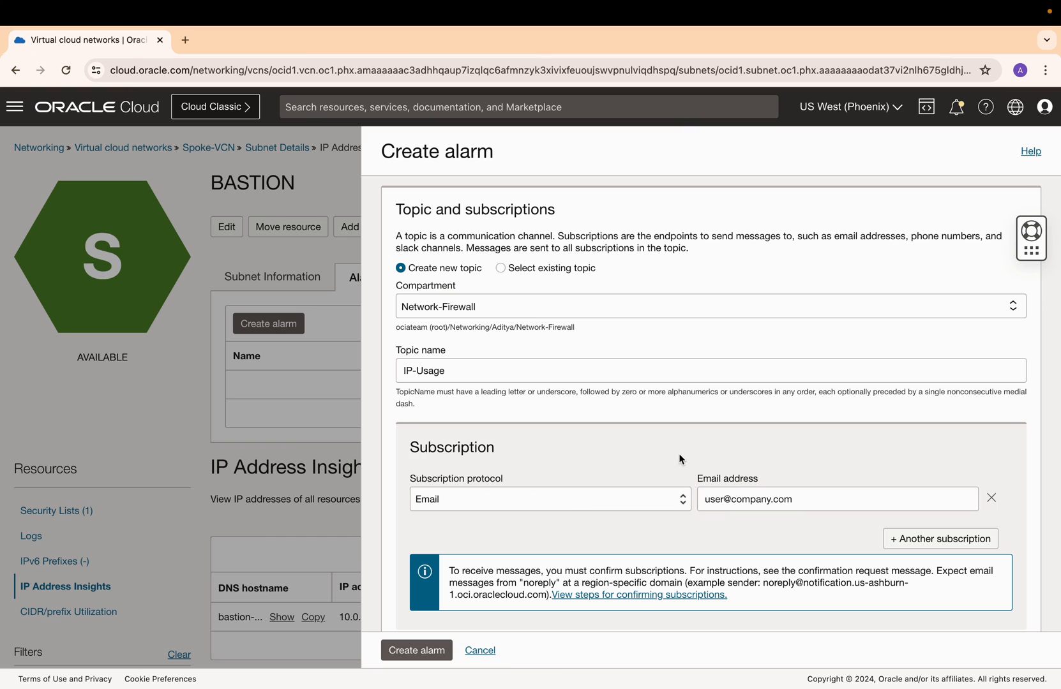
scroll("down", 3)
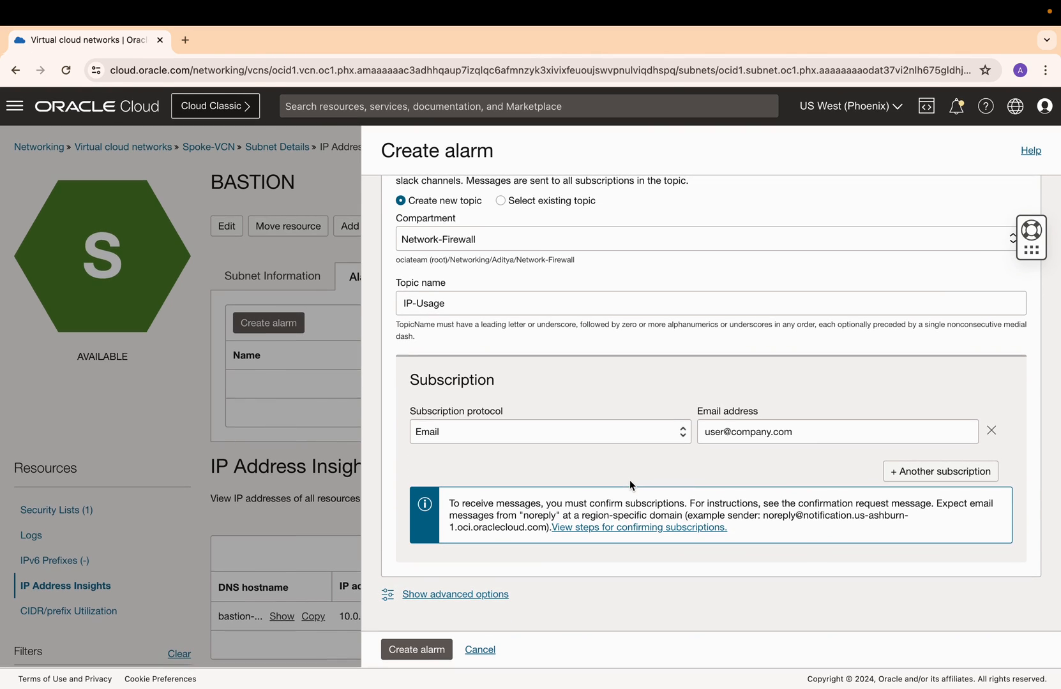